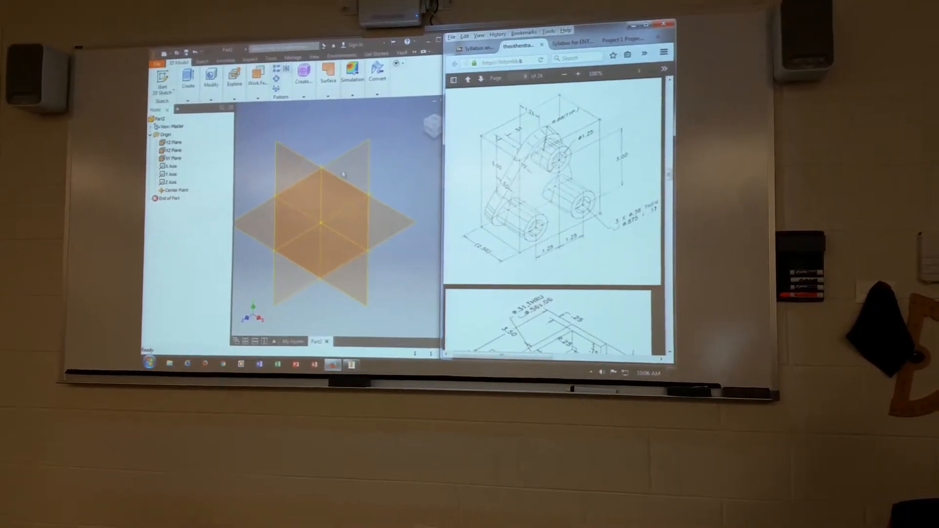
Create a work plane from the origin planes and start Sketch1 on Work Plane1.
{"action": "left_click", "coordinate": [256, 81]}
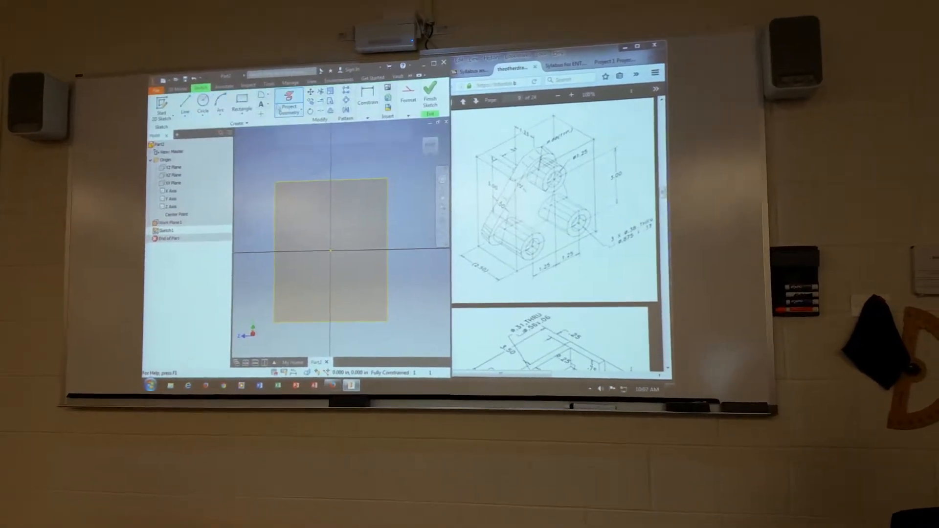
Project the origin axis and draw a vertical reference line through the origin.
{"action": "left_click", "coordinate": [289, 103]}
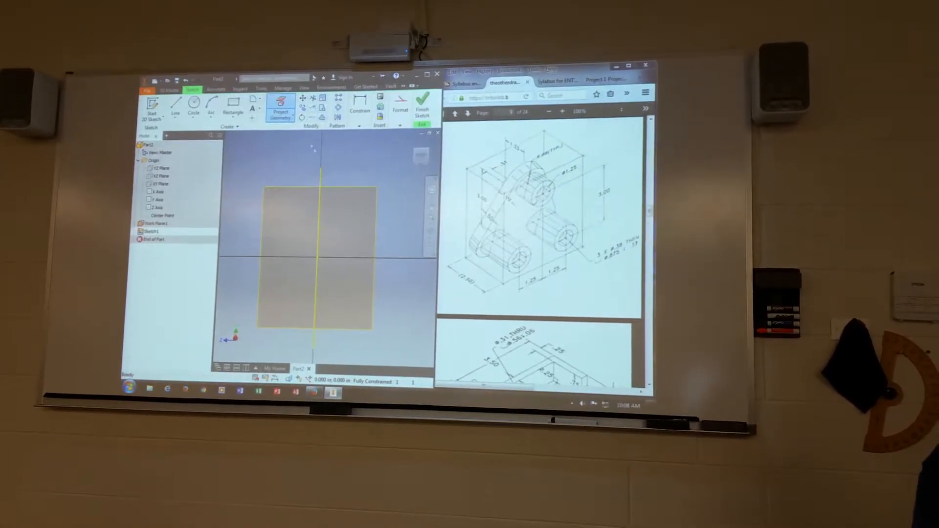
{"action": "left_click", "coordinate": [175, 102]}
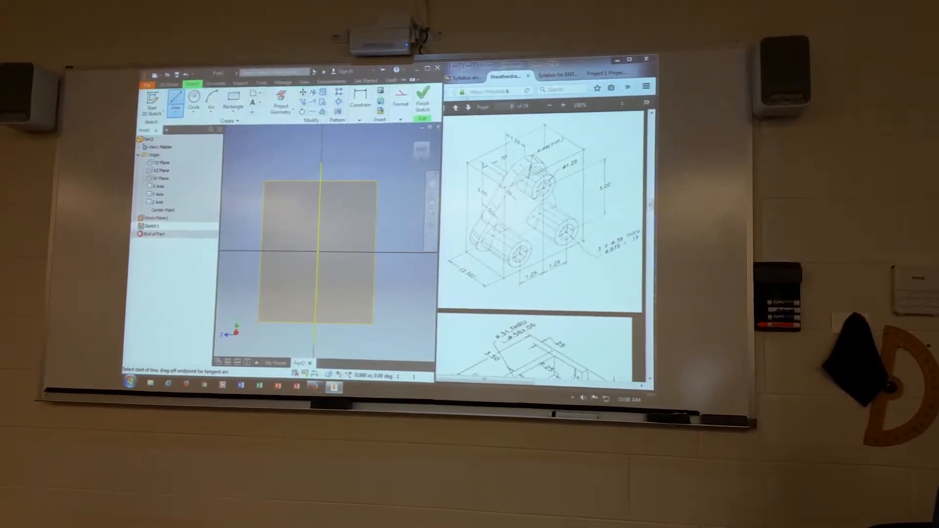
{"action": "left_click", "coordinate": [400, 98]}
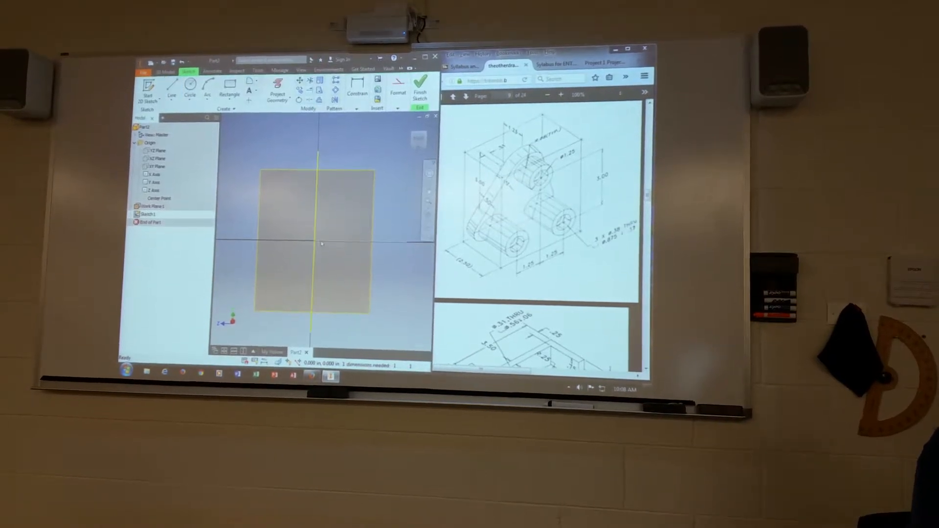
{"action": "left_click", "coordinate": [171, 90]}
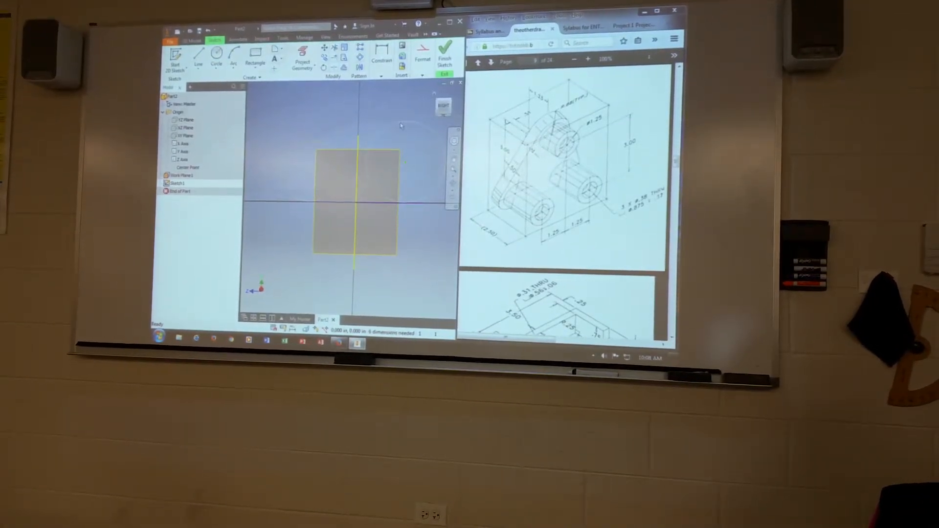
Draw two circles at the plate corners with slanted lines rising toward the top.
{"action": "left_click", "coordinate": [425, 54]}
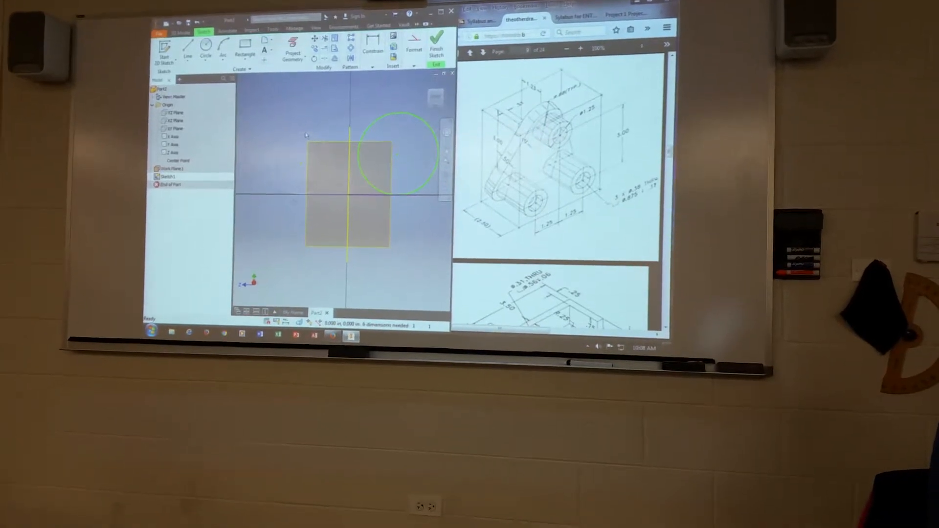
{"action": "left_click", "coordinate": [411, 61]}
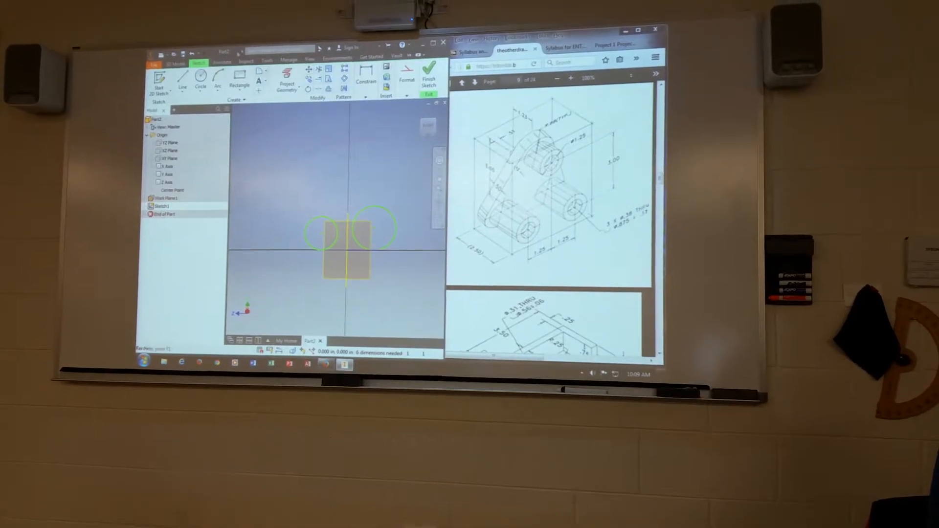
{"action": "left_click", "coordinate": [200, 73]}
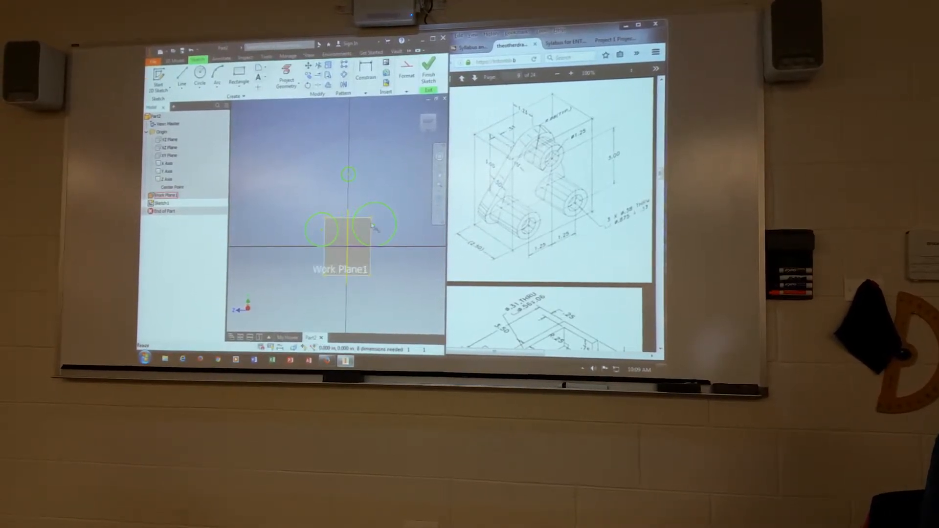
{"action": "left_click", "coordinate": [184, 70]}
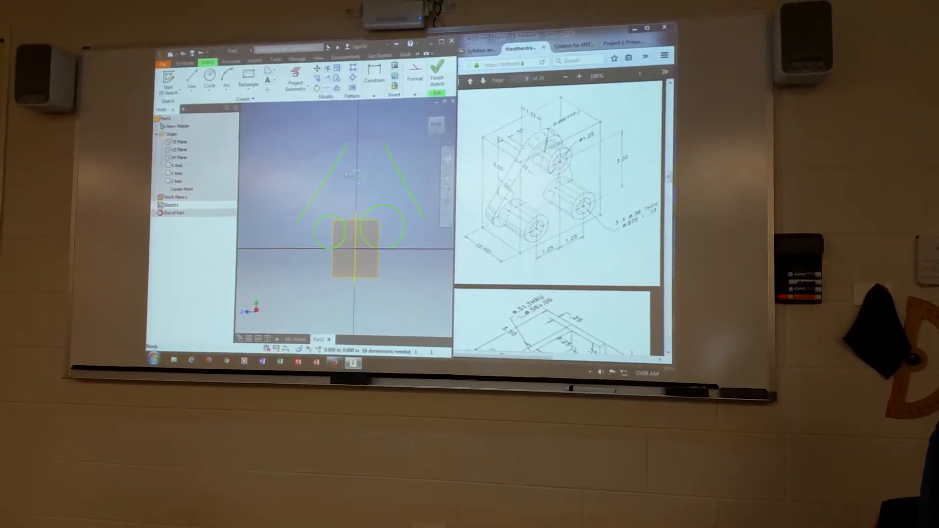
Draw the top circle completing the triangle of circles, checking the Format dropdown.
{"action": "left_click", "coordinate": [373, 74]}
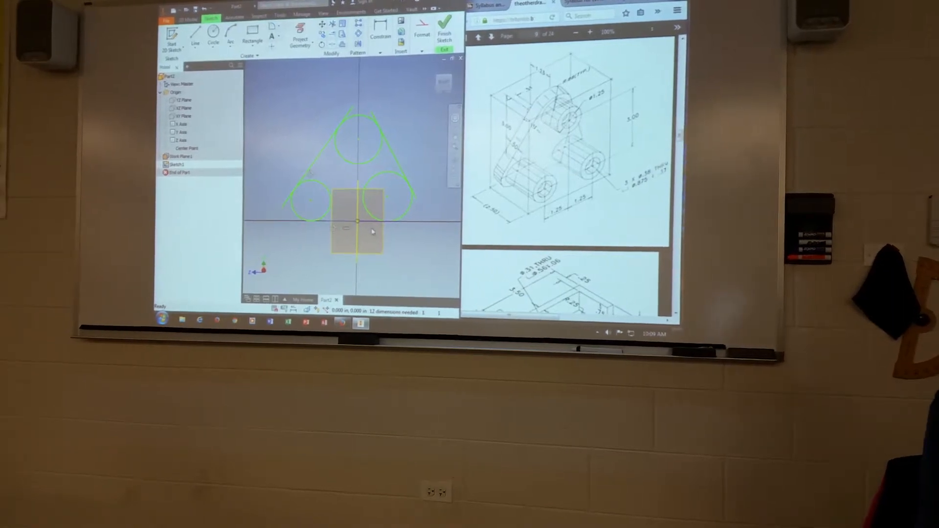
{"action": "left_click", "coordinate": [421, 30]}
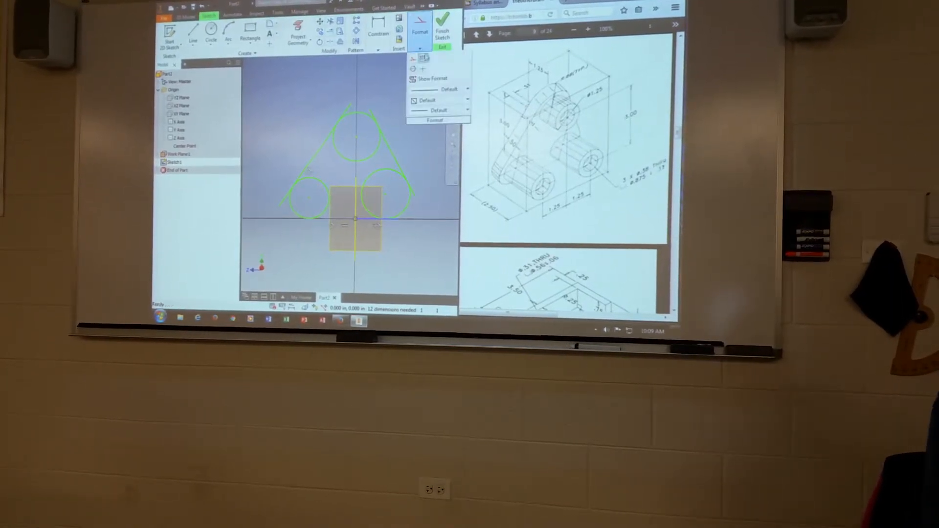
{"action": "left_click", "coordinate": [362, 217]}
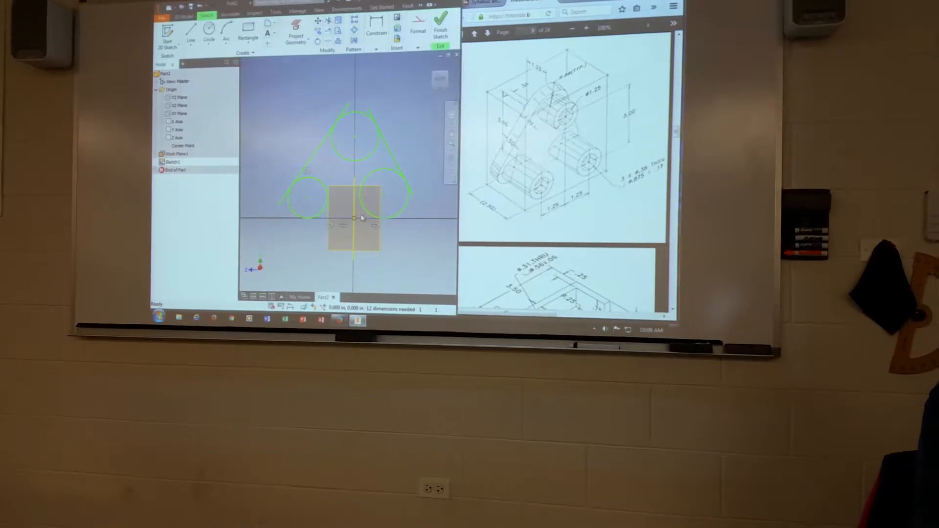
Trim the inner circle arcs into one rounded triangular outline.
{"action": "left_click", "coordinate": [418, 32]}
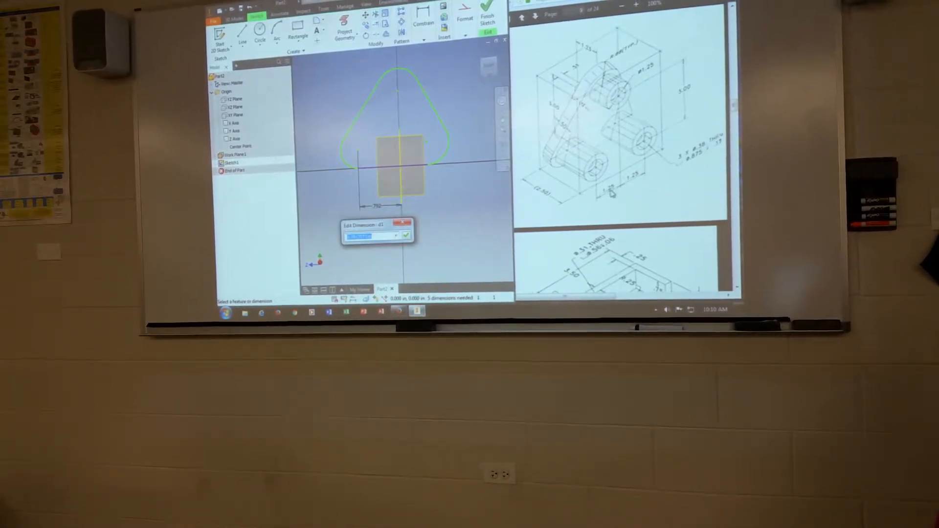
Dimension the outline 1.250 each side and .875 top radius, then apply a sketch constraint.
{"action": "left_click", "coordinate": [407, 235]}
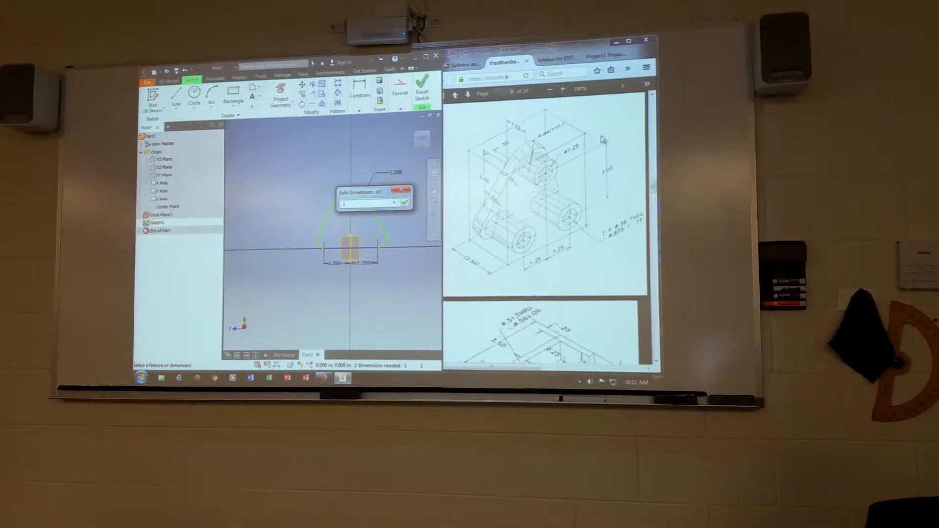
{"action": "left_click", "coordinate": [405, 202]}
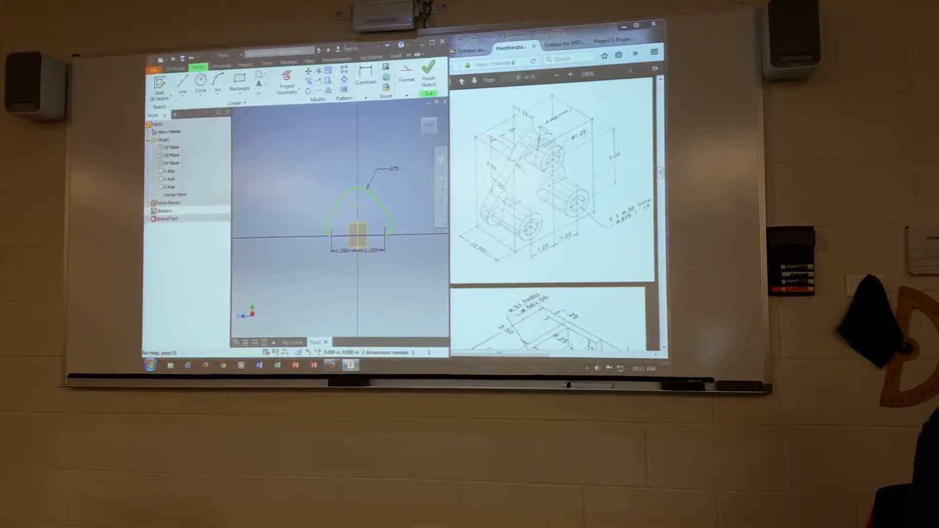
{"action": "left_click", "coordinate": [363, 97]}
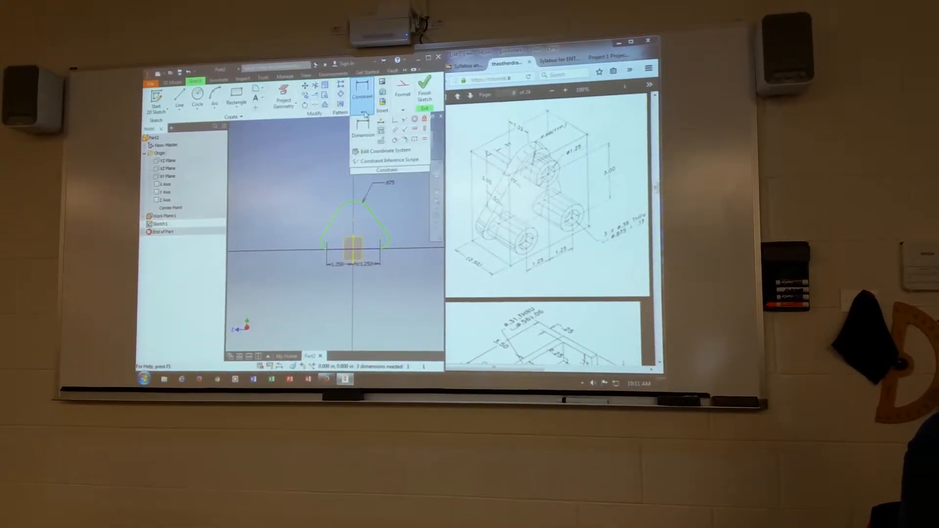
{"action": "left_click", "coordinate": [413, 139]}
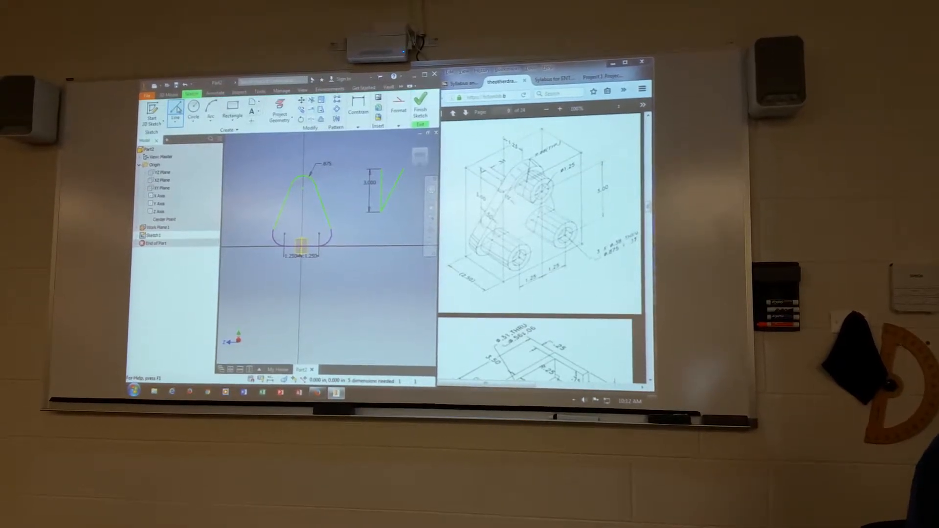
Dimension the slanted line at 15.00° from the 3.000 vertical, accepting the driven length.
{"action": "left_click", "coordinate": [358, 103]}
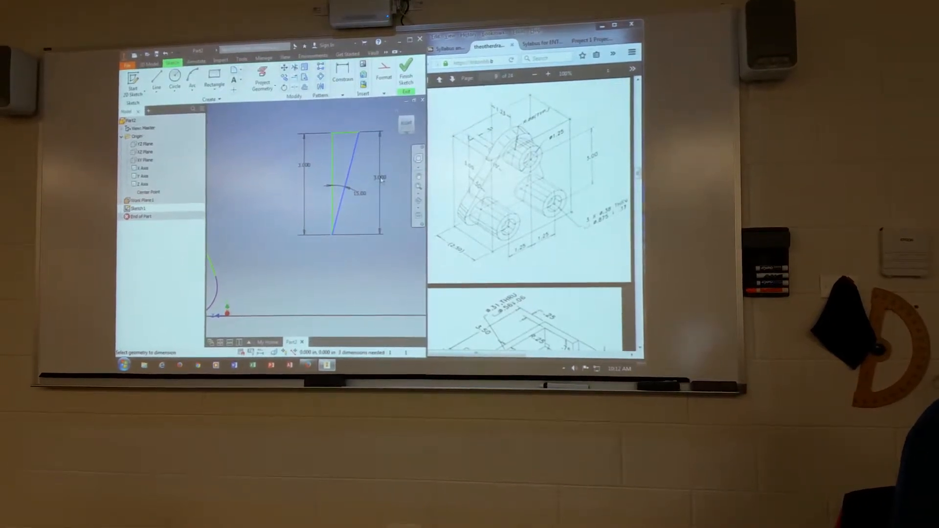
{"action": "right_click", "coordinate": [359, 179]}
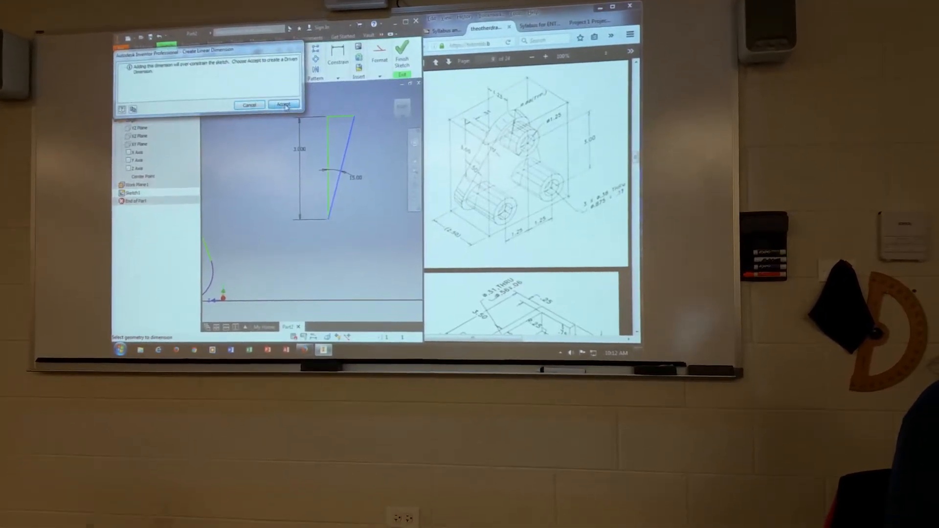
{"action": "left_click", "coordinate": [283, 104]}
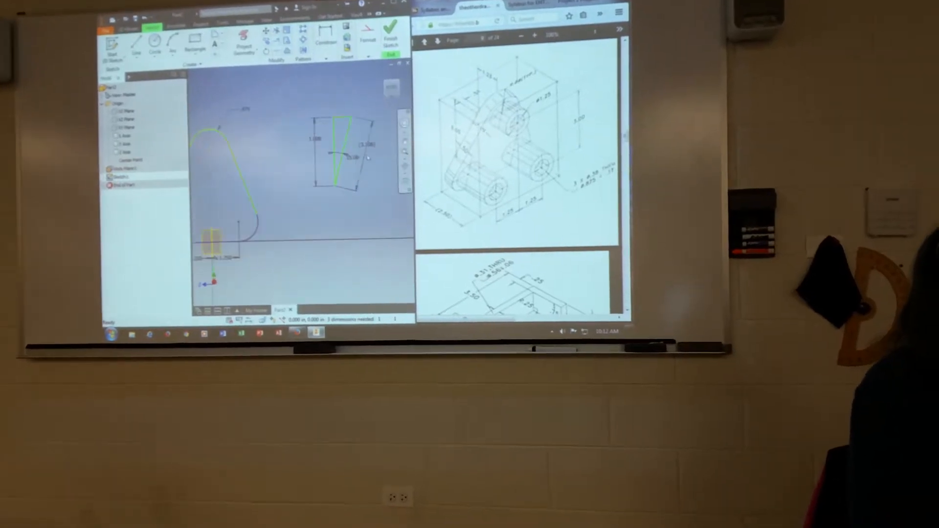
Mirror the arc and line geometry across the vertical centreline; driven length reads 3.106.
{"action": "right_click", "coordinate": [342, 155]}
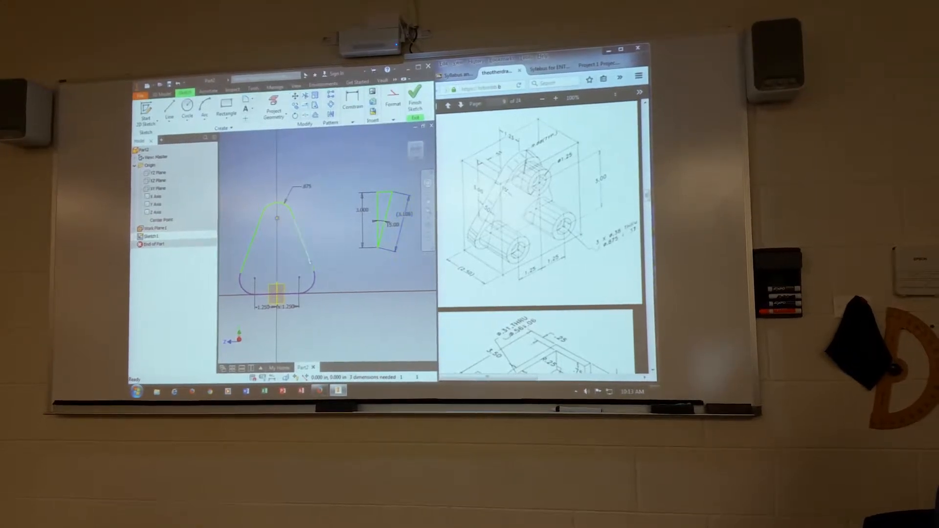
Dimension the height from base line to top arc centre, referencing the 3.106 driven length.
{"action": "left_click", "coordinate": [352, 107]}
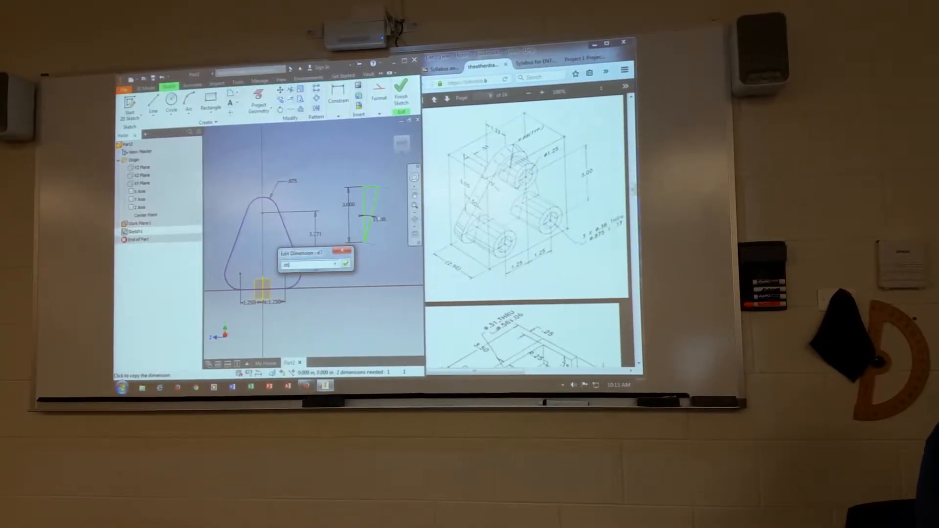
{"action": "left_click", "coordinate": [346, 264]}
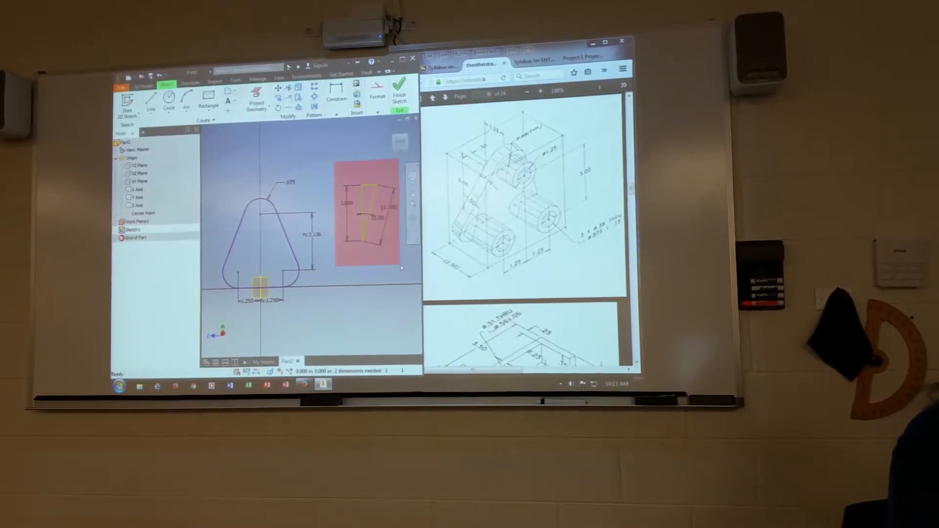
{"action": "left_click", "coordinate": [378, 96]}
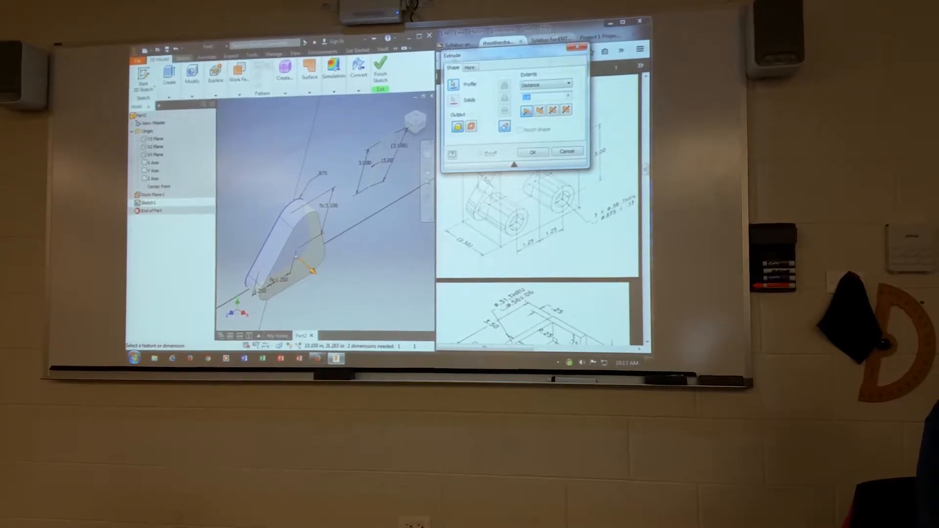
Extrude the rounded triangular profile into the solid plate Extrusion1.
{"action": "left_click", "coordinate": [533, 151]}
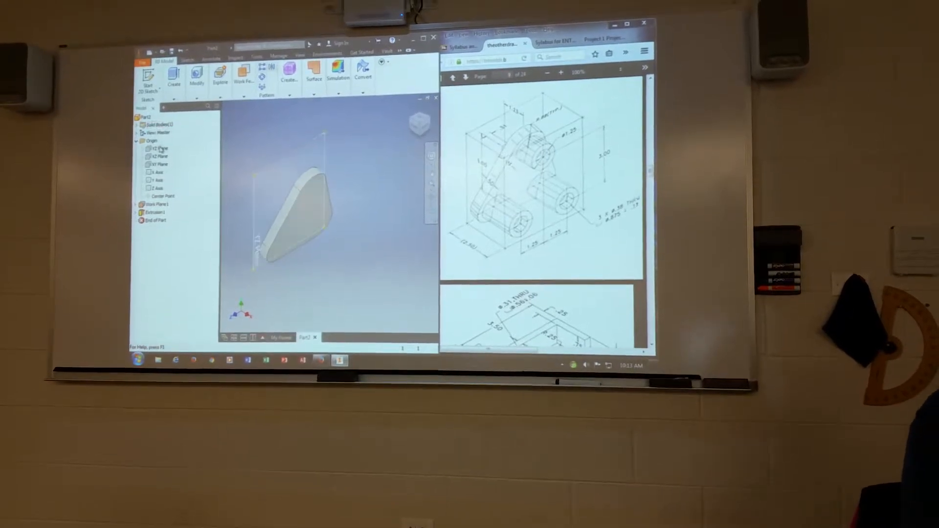
Turn on visibility of the YZ and XZ origin planes so they cross the tilted plate.
{"action": "left_click", "coordinate": [158, 146]}
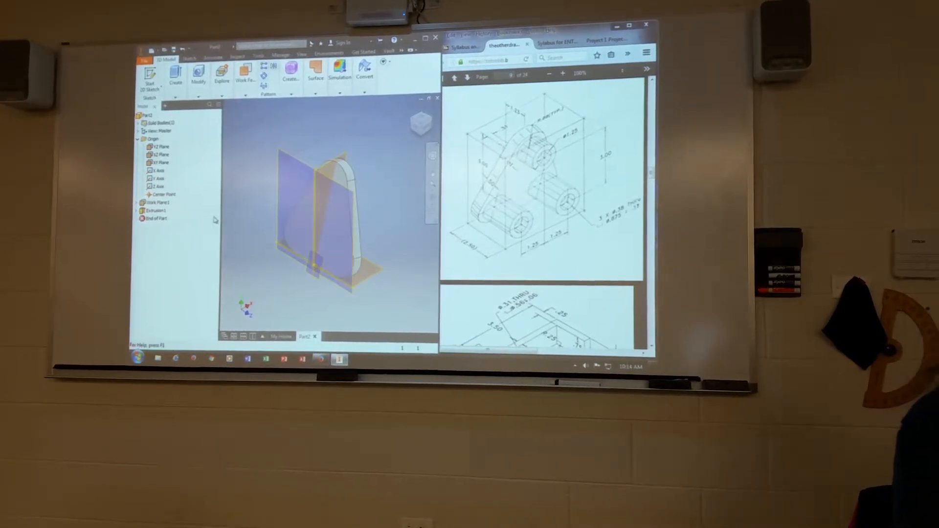
{"action": "right_click", "coordinate": [155, 210]}
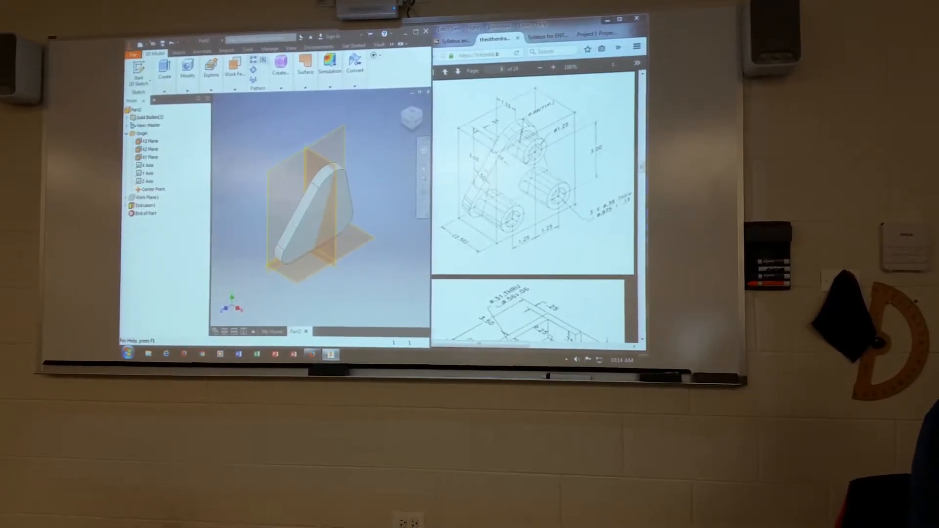
Create Work Plane2 offset from an origin plane beside the tilted plate.
{"action": "left_click", "coordinate": [233, 66]}
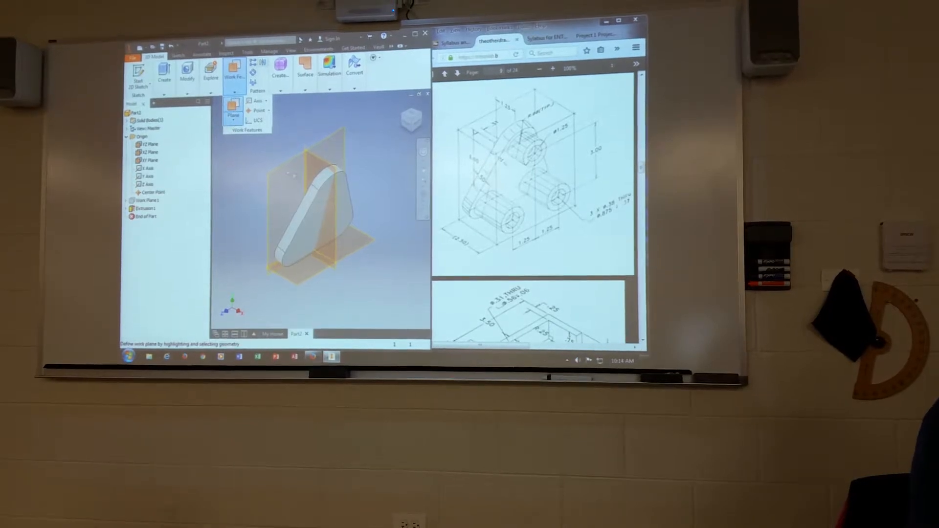
{"action": "left_click", "coordinate": [232, 111]}
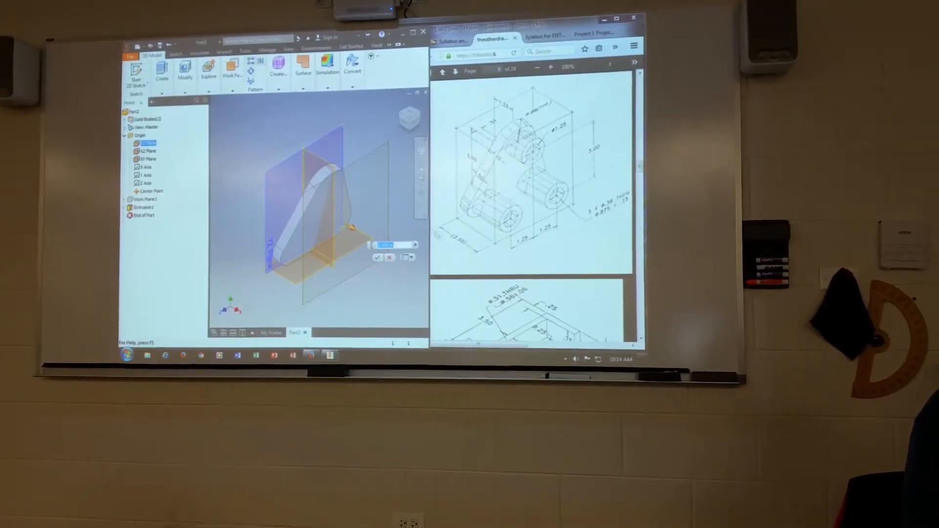
{"action": "left_click", "coordinate": [378, 257]}
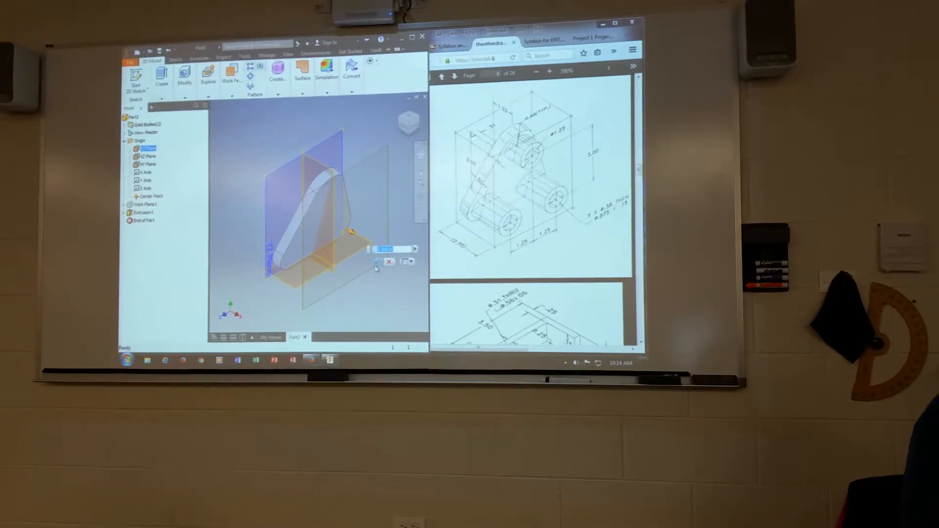
{"action": "left_click", "coordinate": [377, 262]}
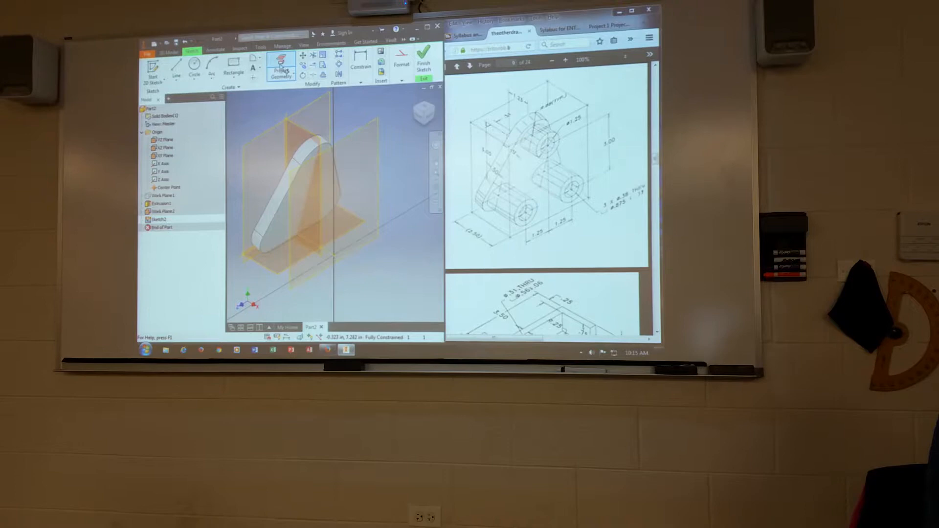
Project the plate's end arcs into Sketch2 and add a driven 3.000 height dimension.
{"action": "left_click", "coordinate": [280, 67]}
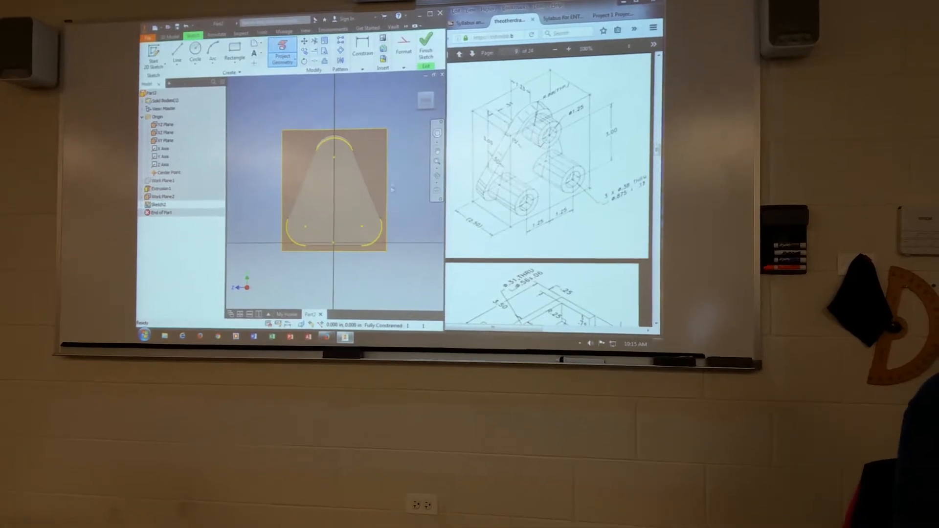
{"action": "left_click", "coordinate": [357, 57]}
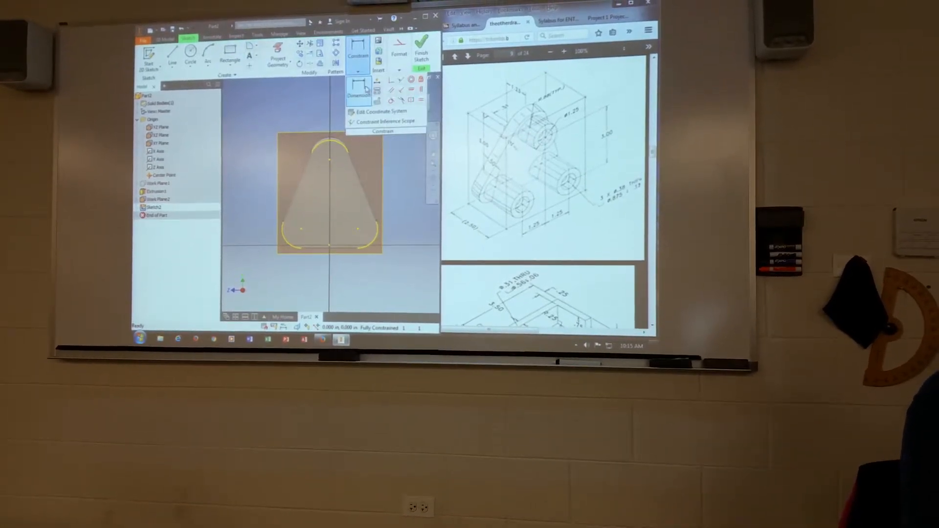
{"action": "left_click", "coordinate": [358, 94]}
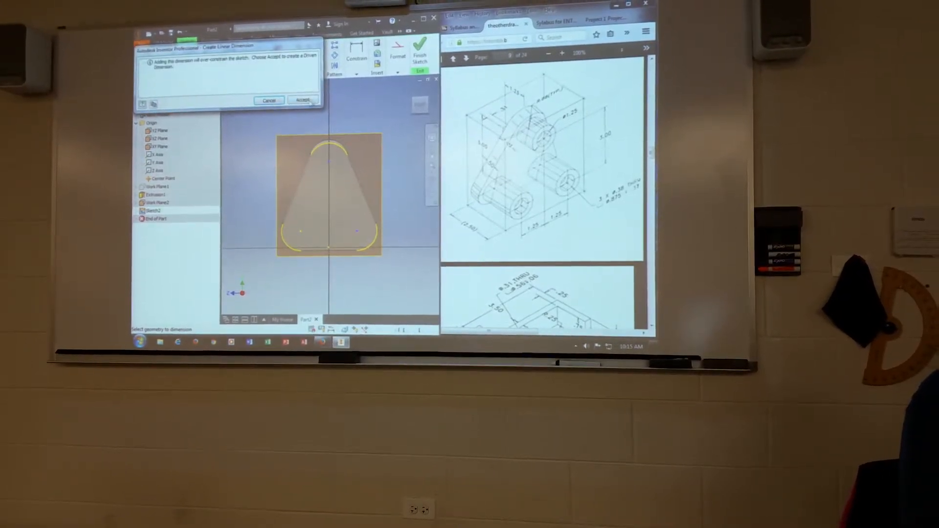
{"action": "left_click", "coordinate": [302, 100]}
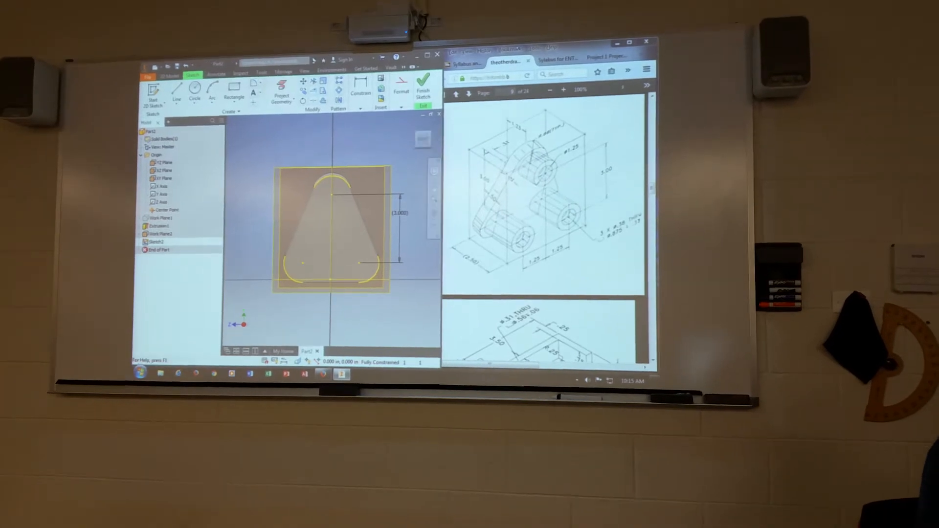
Draw three circles at the arc centres and dimension the top circle 1.250.
{"action": "left_click", "coordinate": [194, 85]}
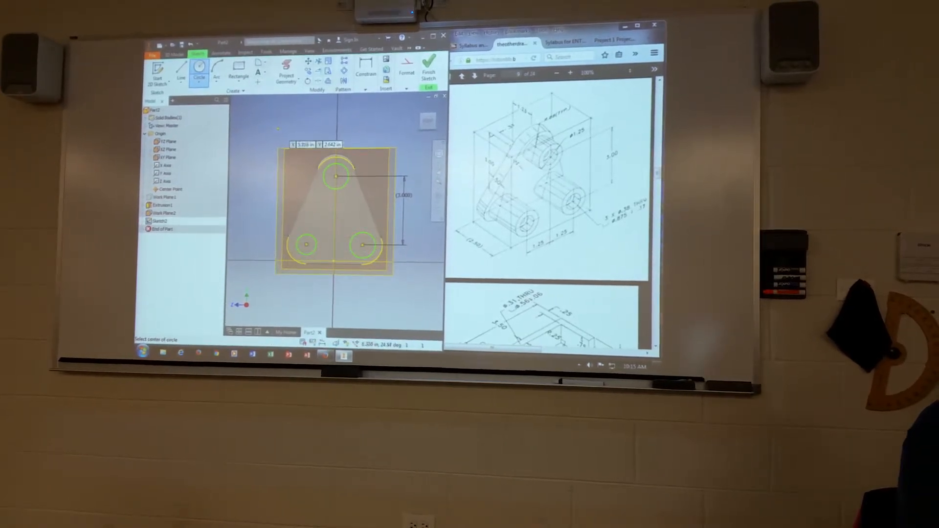
{"action": "key", "text": "Escape"}
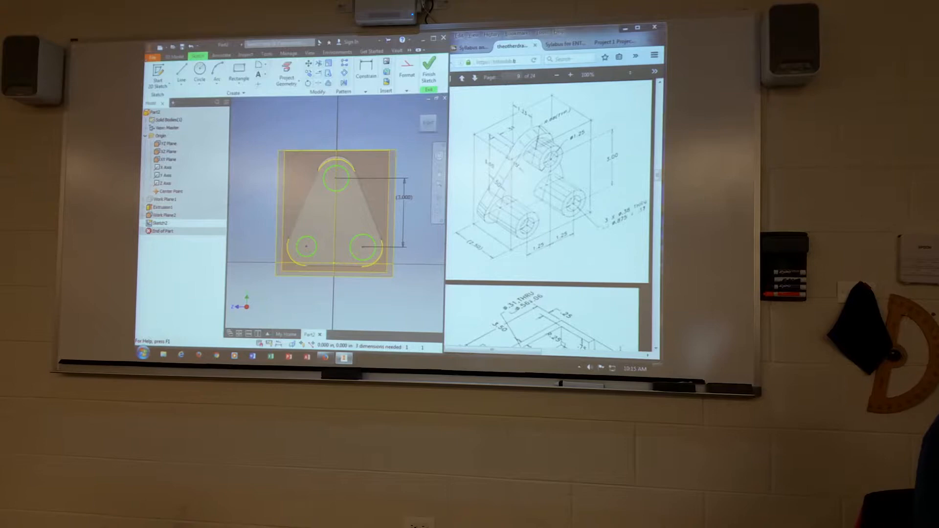
{"action": "left_click", "coordinate": [363, 78]}
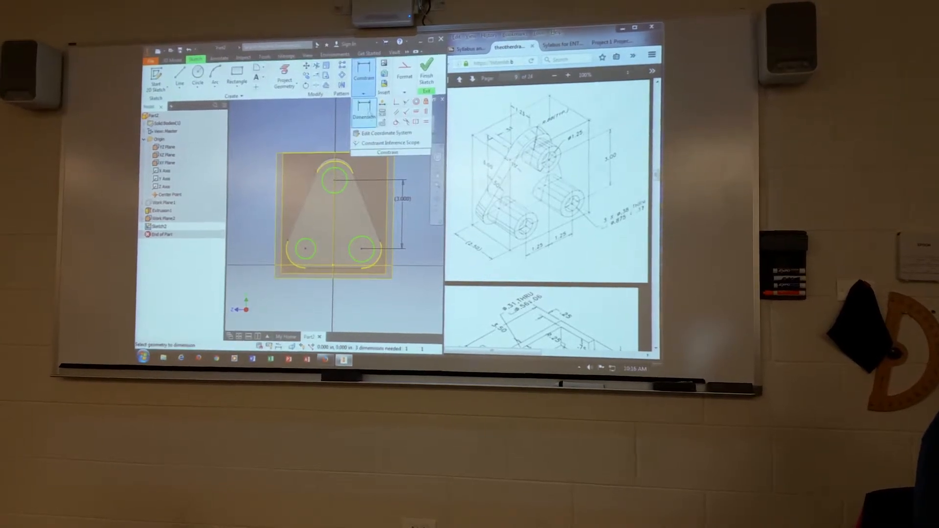
{"action": "left_click", "coordinate": [334, 179]}
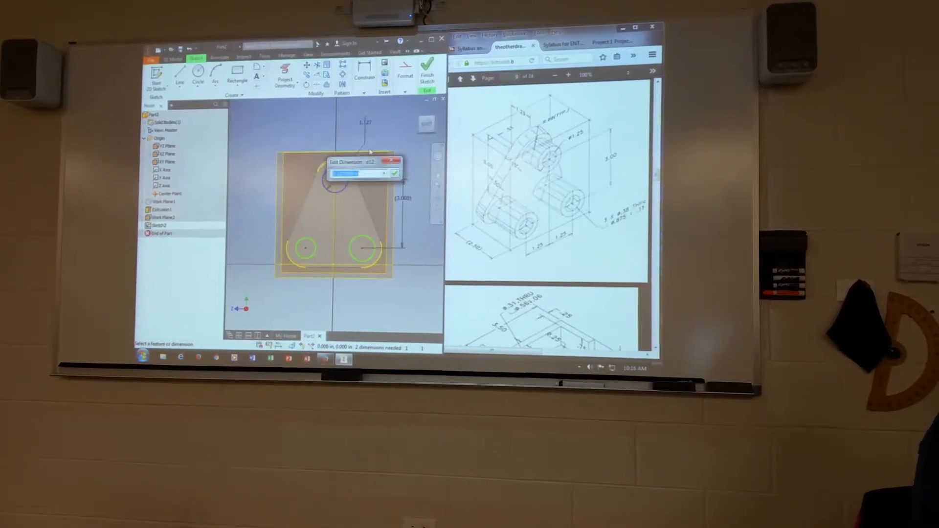
{"action": "left_click", "coordinate": [395, 173]}
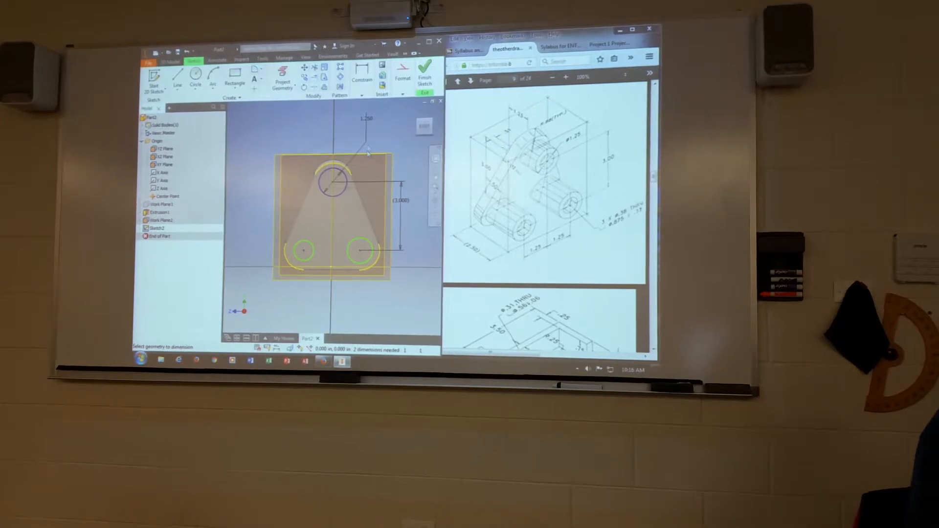
{"action": "left_click", "coordinate": [359, 76]}
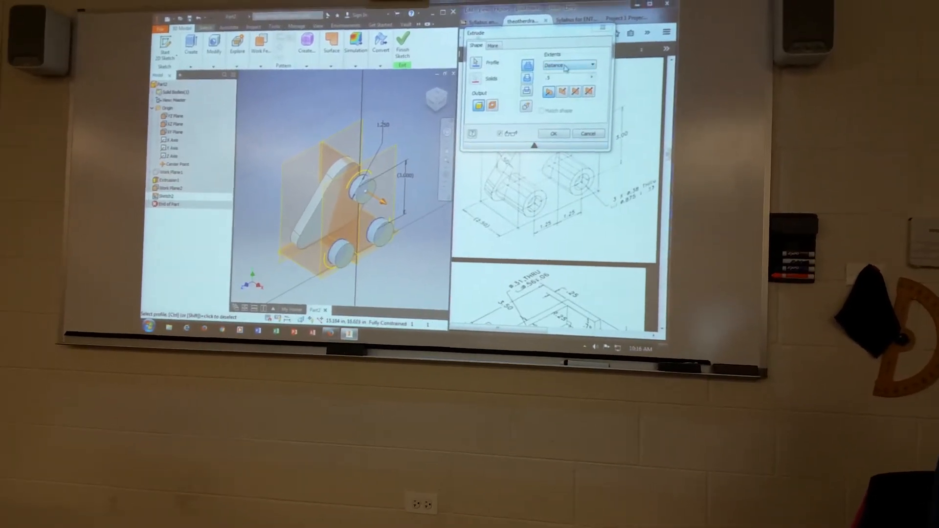
Change the boss extrusion extent from Distance to To.
{"action": "left_click", "coordinate": [593, 64]}
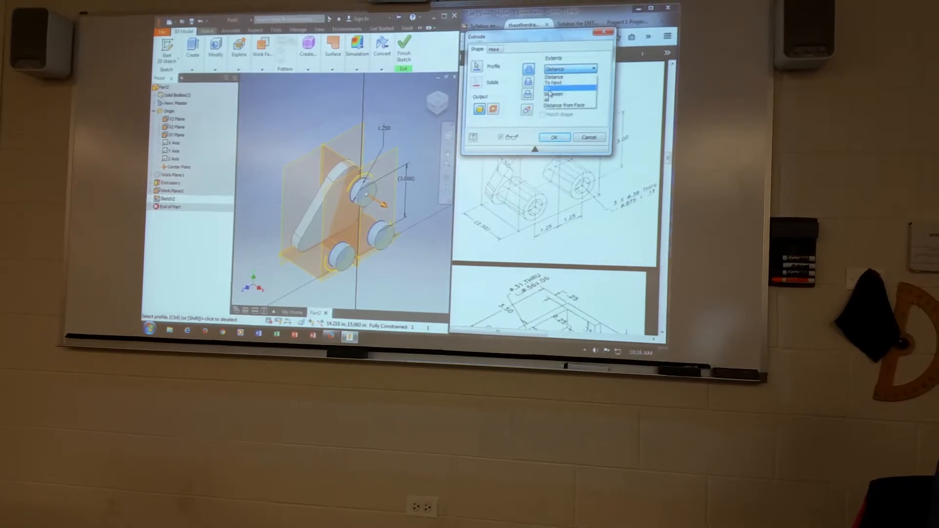
{"action": "left_click", "coordinate": [557, 88]}
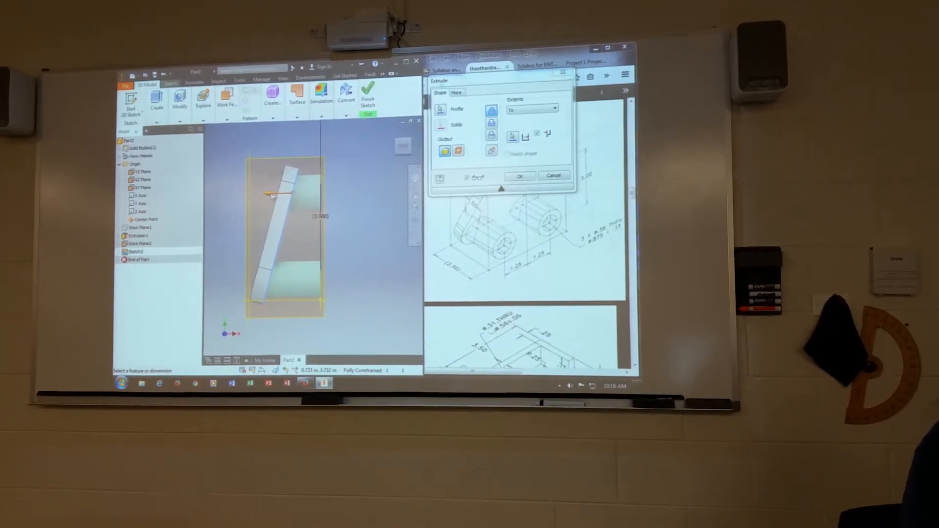
Settle the extrusion extent type and create the three cylindrical bosses as Extrusion2.
{"action": "left_click", "coordinate": [530, 109]}
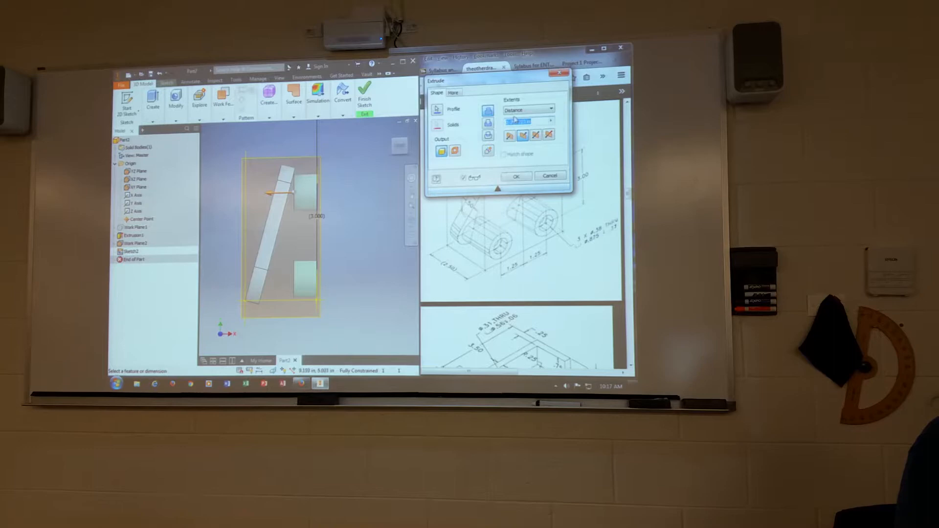
{"action": "left_click", "coordinate": [549, 109]}
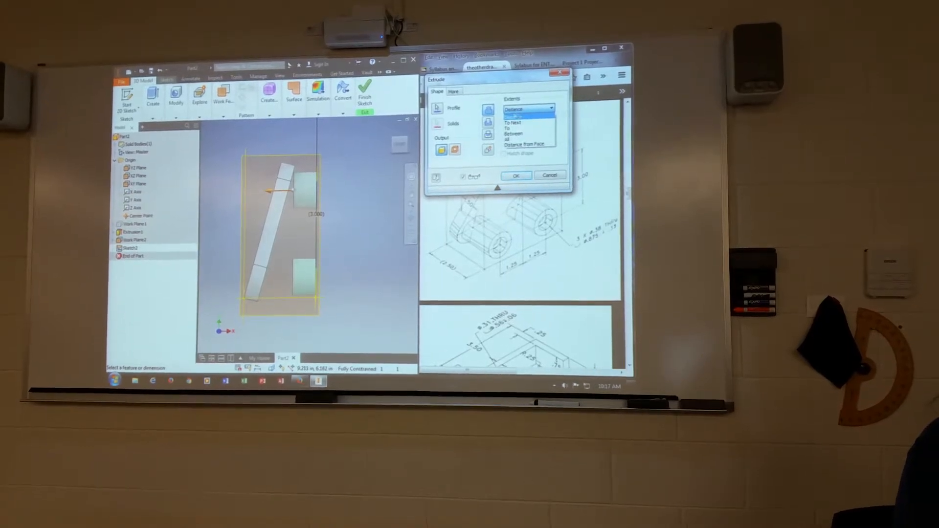
{"action": "left_click", "coordinate": [514, 108]}
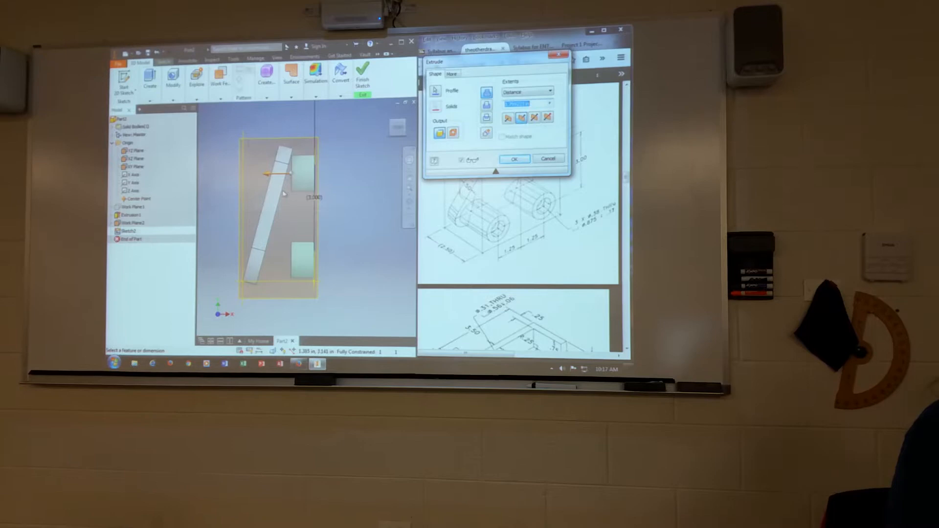
{"action": "left_click", "coordinate": [547, 89]}
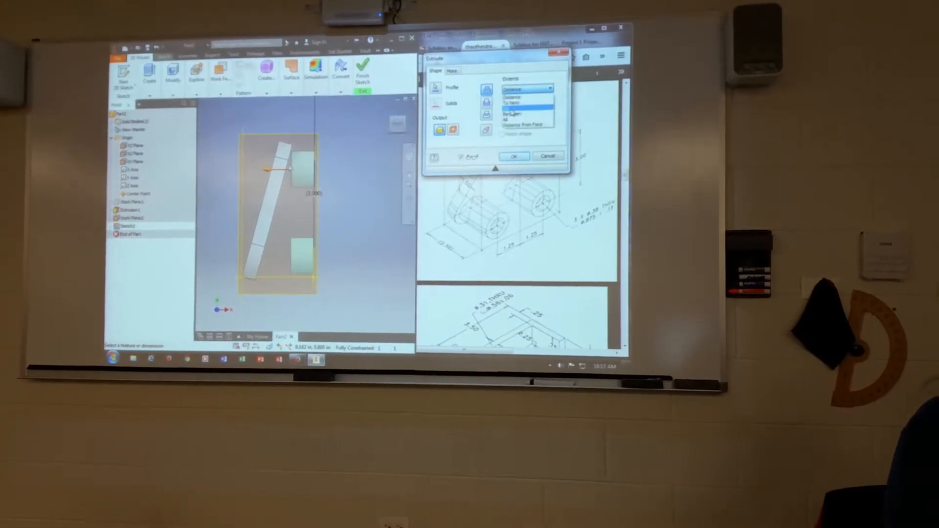
{"action": "left_click", "coordinate": [527, 108]}
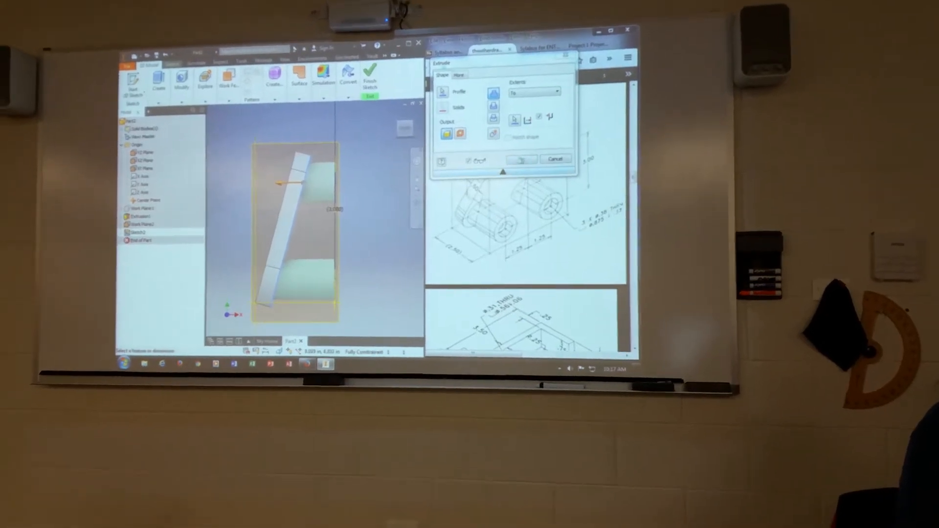
{"action": "left_click", "coordinate": [522, 159]}
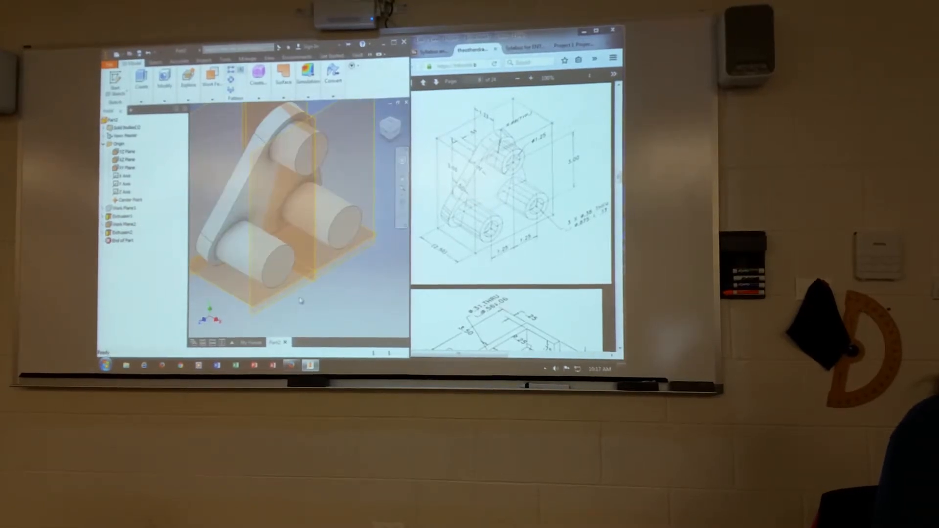
Add a counterbored through-all hole in one boss as Hole1.
{"action": "left_click", "coordinate": [164, 77]}
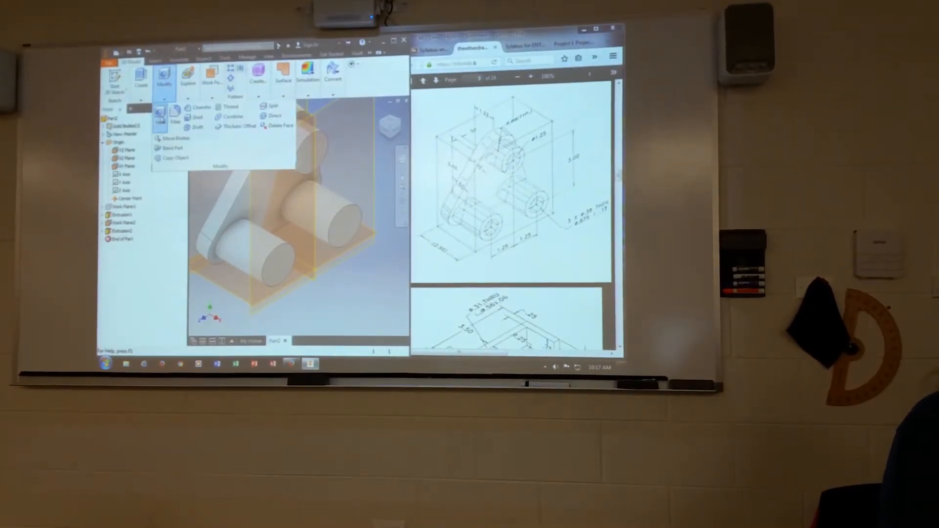
{"action": "left_click", "coordinate": [160, 114]}
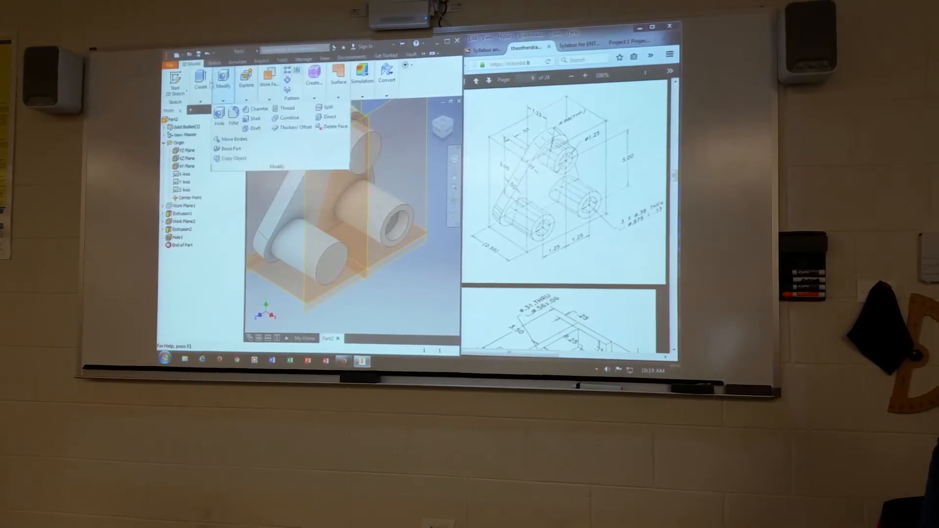
Add concentric counterbored holes through the remaining two bosses as Hole2 and Hole3.
{"action": "left_click", "coordinate": [218, 114]}
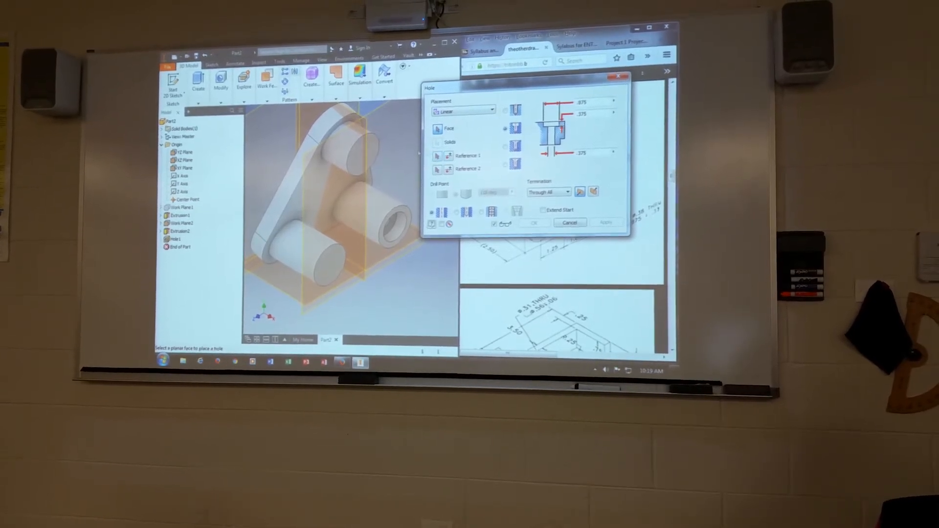
{"action": "left_click", "coordinate": [356, 156]}
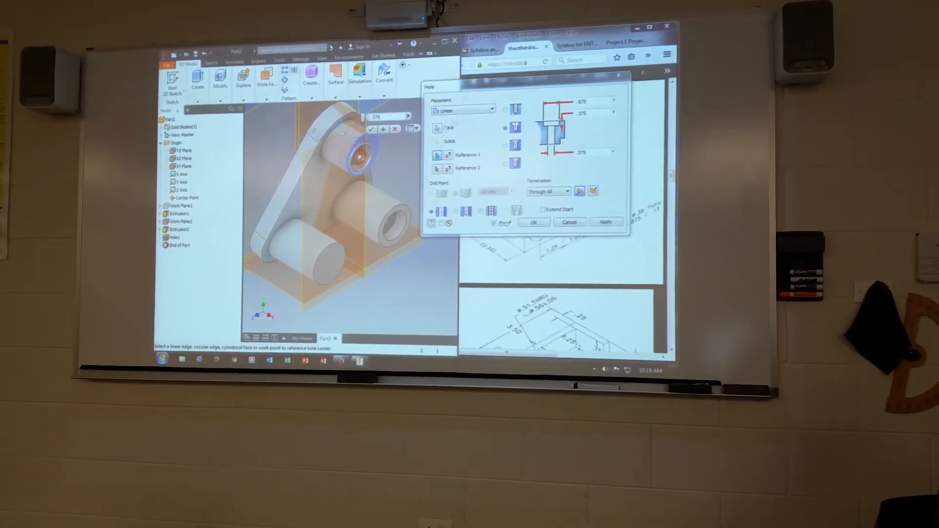
{"action": "left_click", "coordinate": [461, 110]}
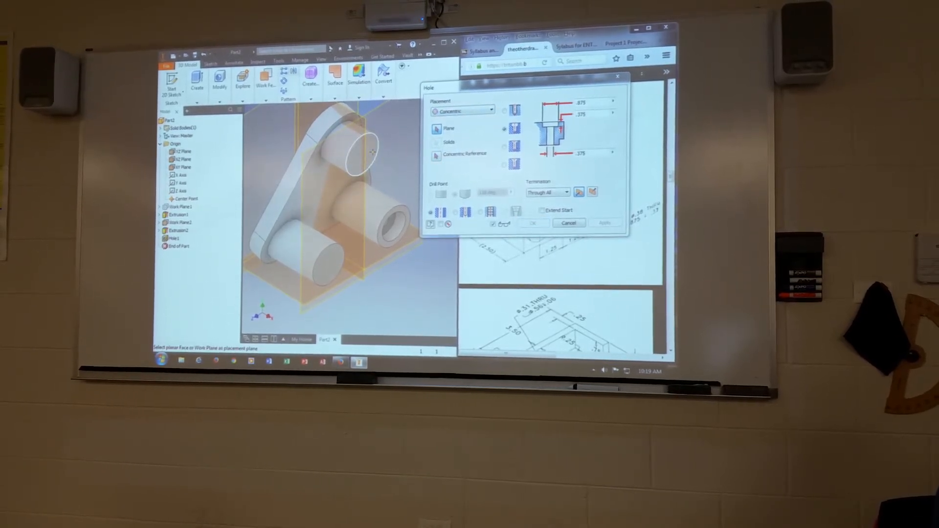
{"action": "left_click", "coordinate": [359, 149]}
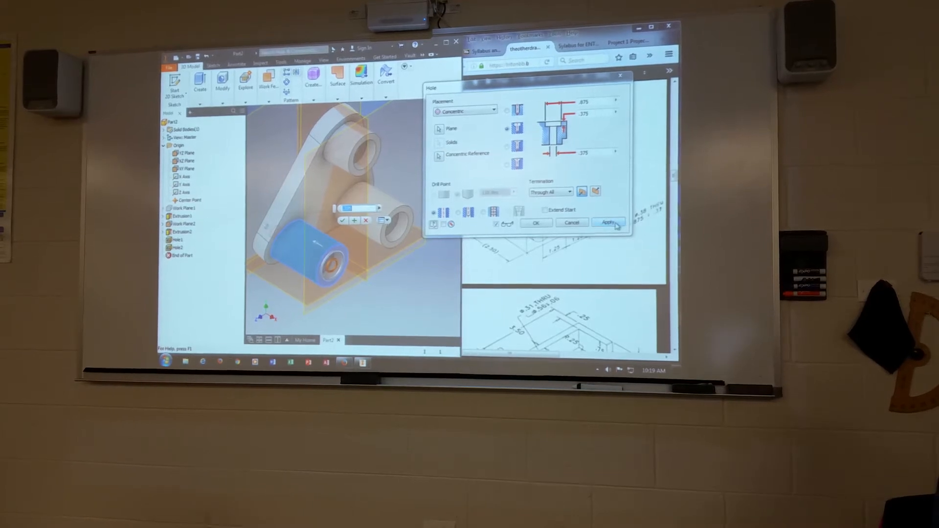
{"action": "left_click", "coordinate": [609, 222]}
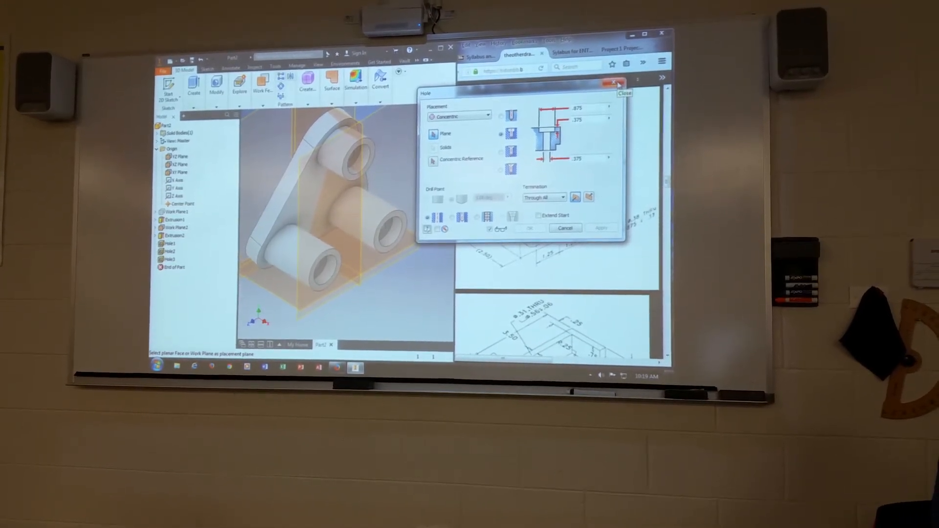
Close the Hole dialog and begin Sketch3 on the centre plane.
{"action": "left_click", "coordinate": [563, 227]}
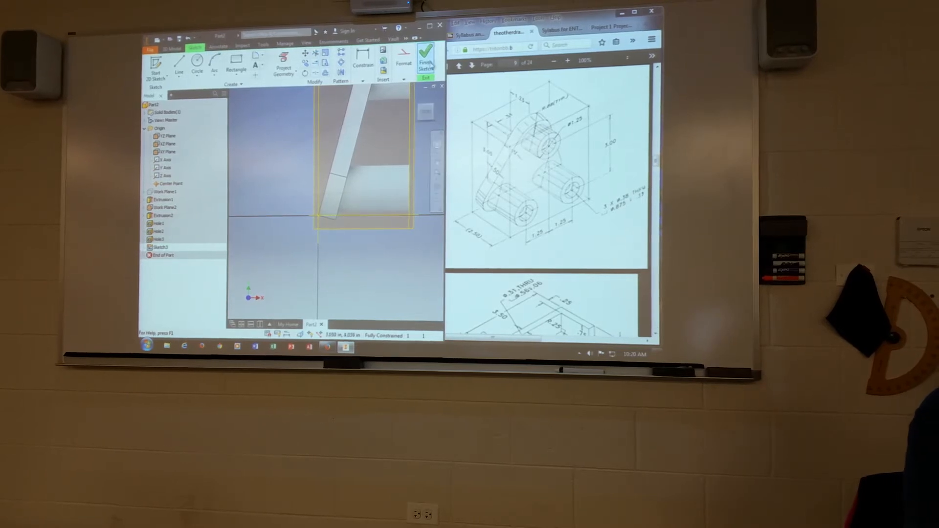
Start Sketch4 and slice the graphics at the sketch plane to expose the cross-section.
{"action": "left_click", "coordinate": [424, 57]}
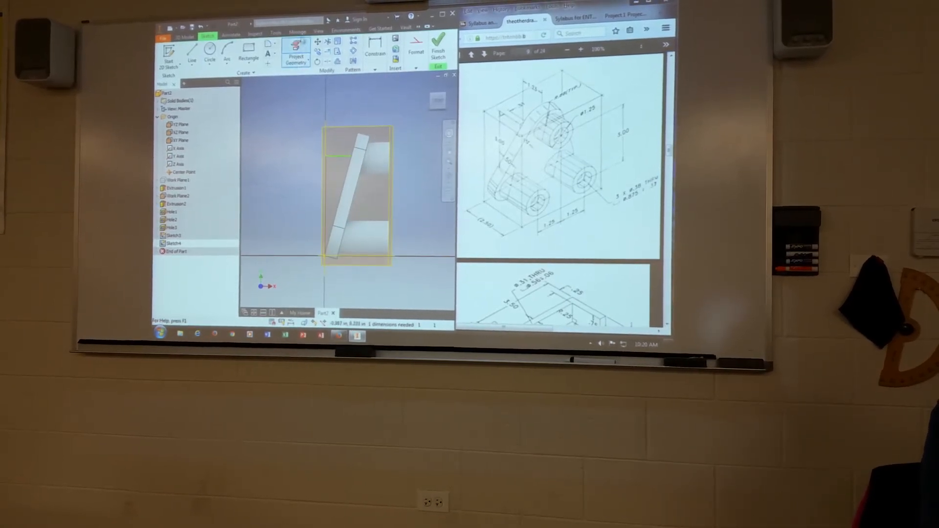
{"action": "left_click", "coordinate": [320, 34]}
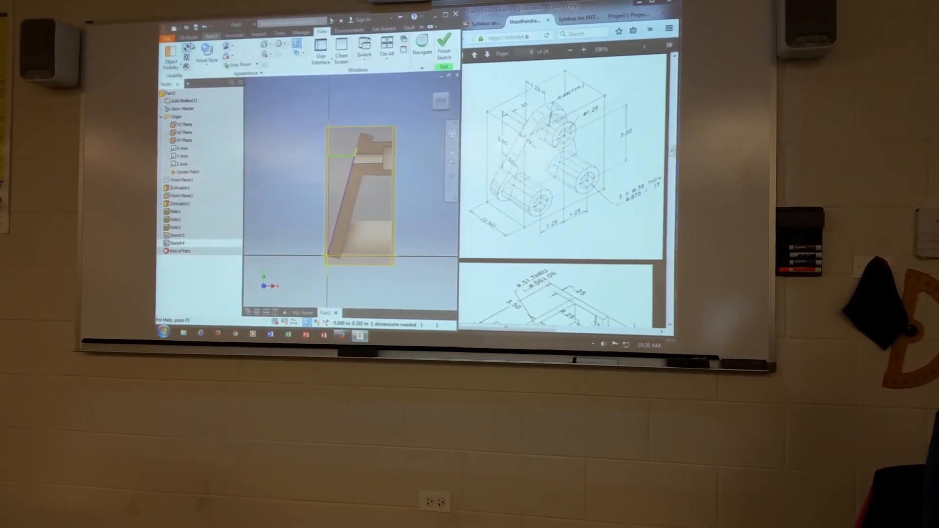
Delete the extra Sketch3 and reopen Sketch4 with Slice Graphics cutting the part at its plane.
{"action": "left_click", "coordinate": [188, 39]}
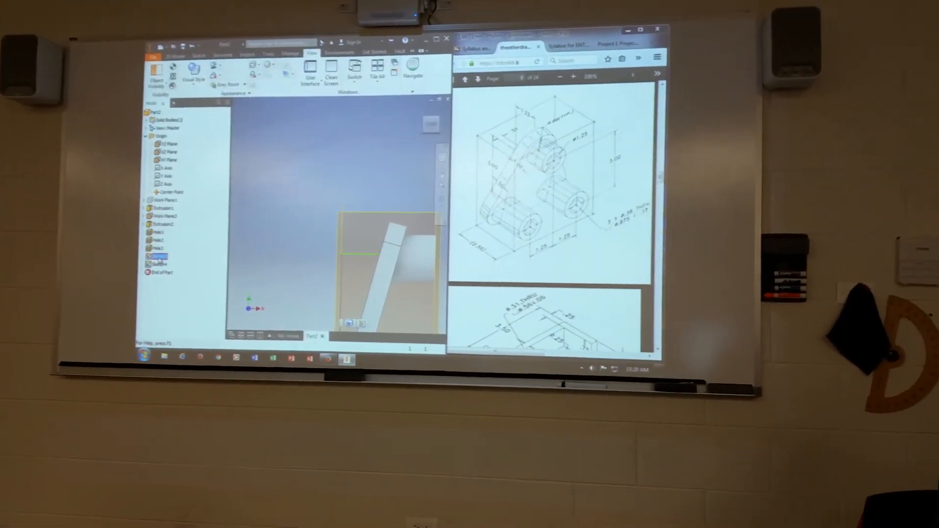
{"action": "right_click", "coordinate": [156, 263]}
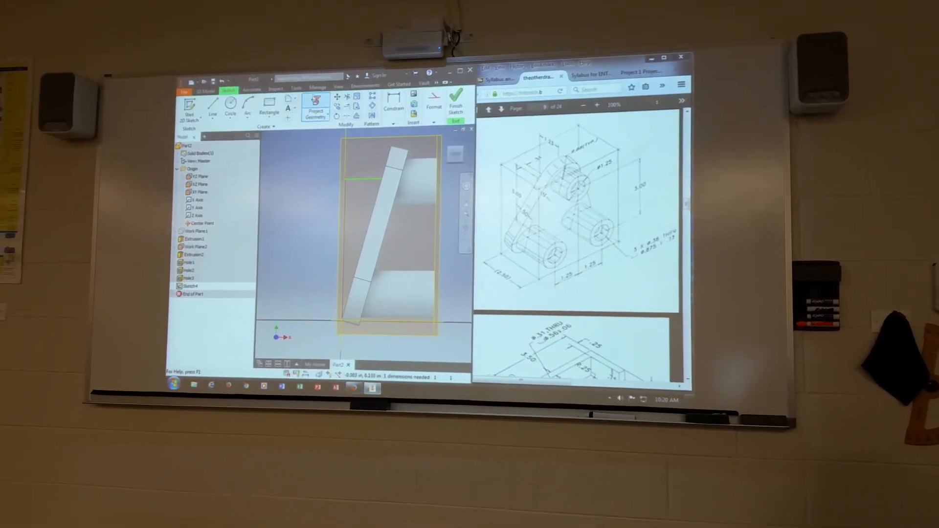
{"action": "left_click", "coordinate": [346, 94]}
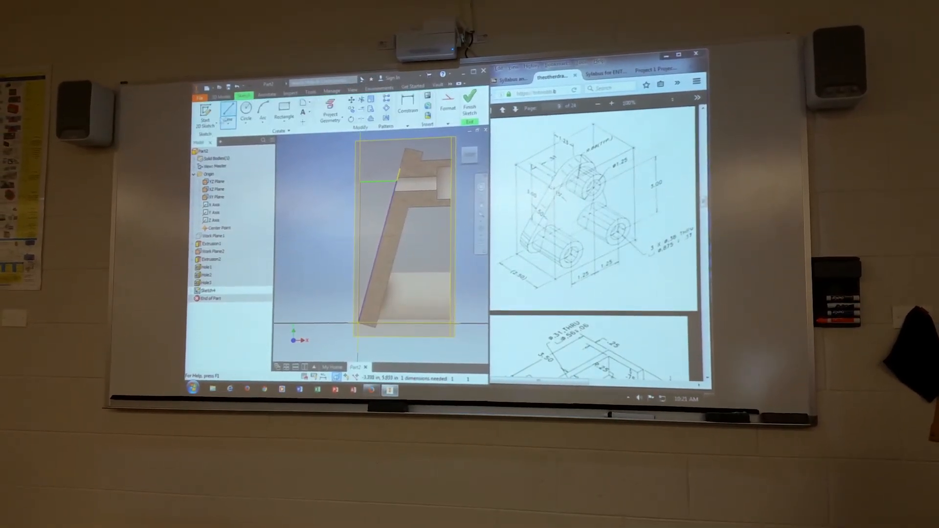
Draw the rib outline along the tilted plate edge to the base, dimensioning one segment and handling the over-constrain warning.
{"action": "left_click", "coordinate": [408, 111]}
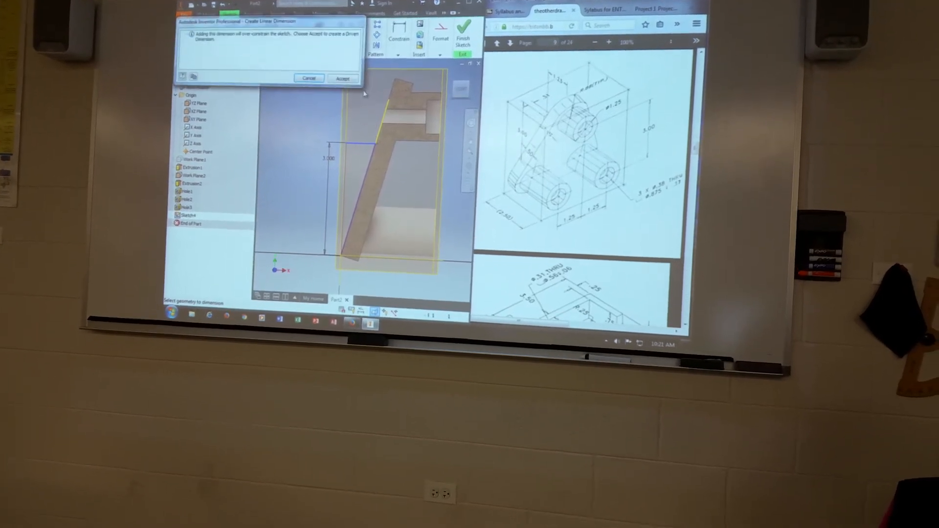
{"action": "left_click", "coordinate": [343, 78]}
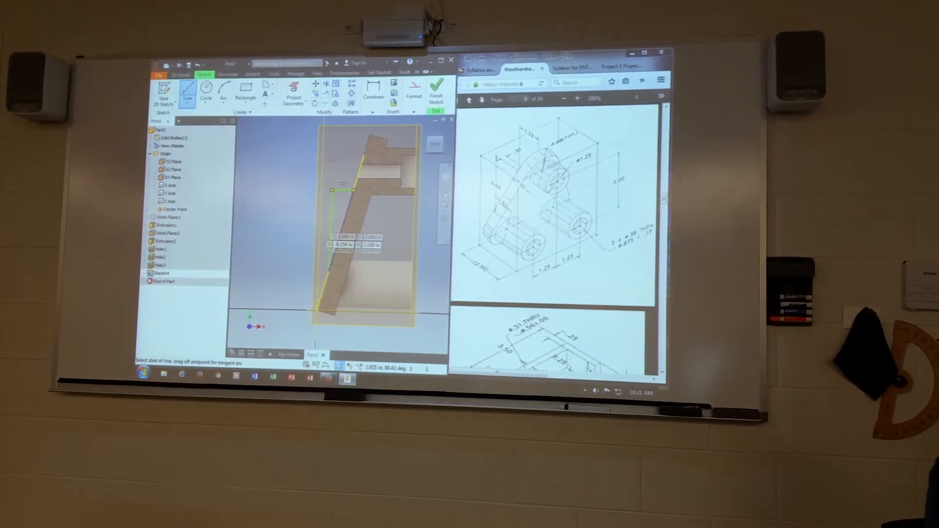
{"action": "left_click", "coordinate": [372, 95]}
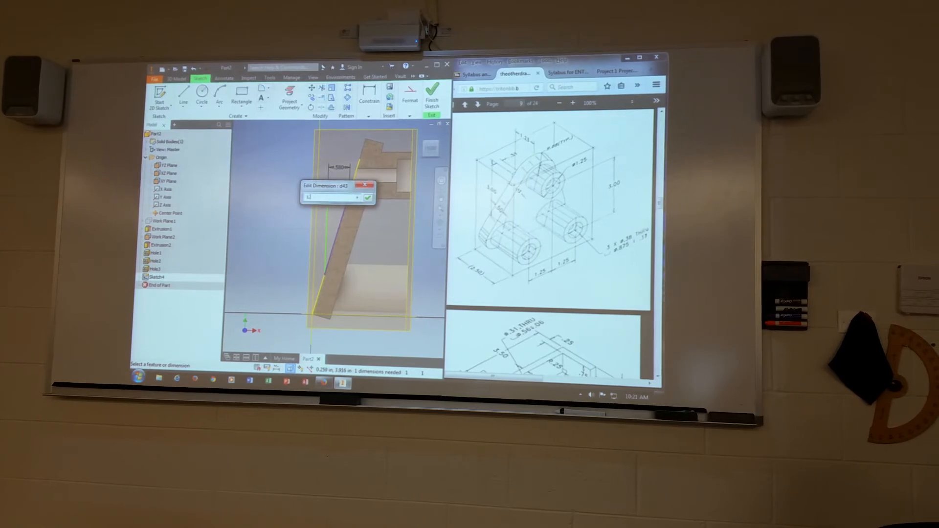
{"action": "left_click", "coordinate": [368, 198]}
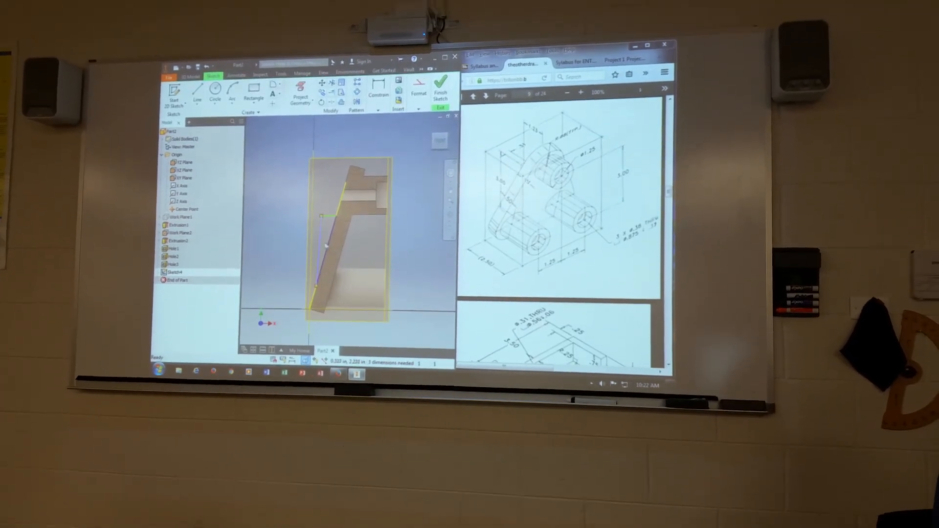
Dimension the rib's offset from the plate edge until Sketch4 reads Fully Constrained.
{"action": "left_click", "coordinate": [381, 84]}
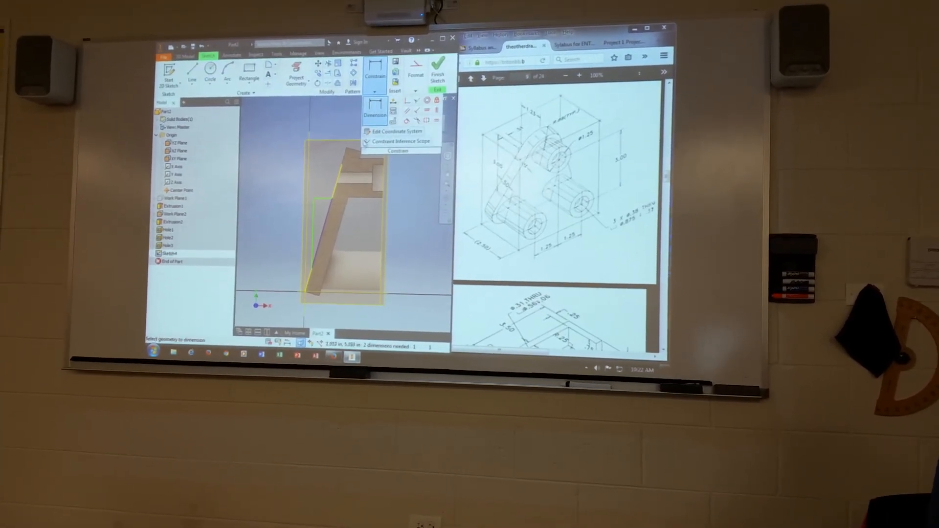
{"action": "left_click", "coordinate": [326, 149]}
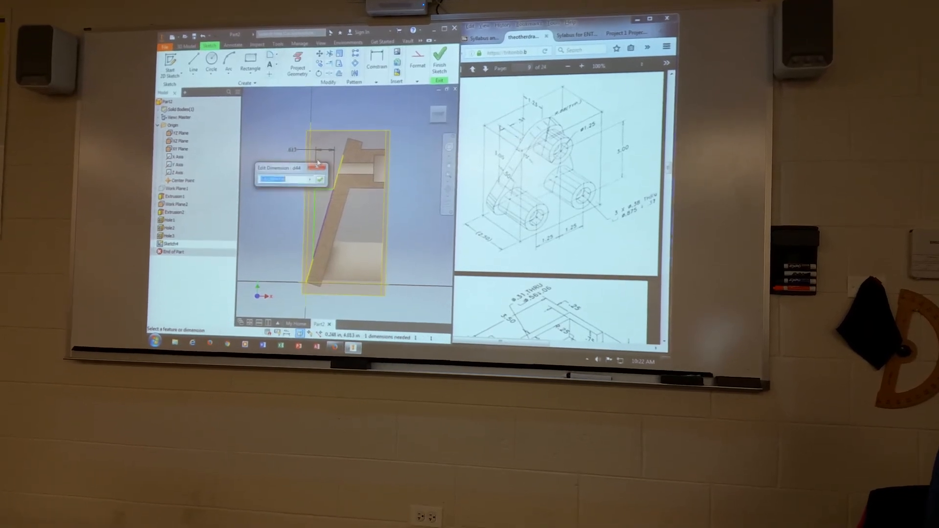
{"action": "left_click", "coordinate": [319, 179]}
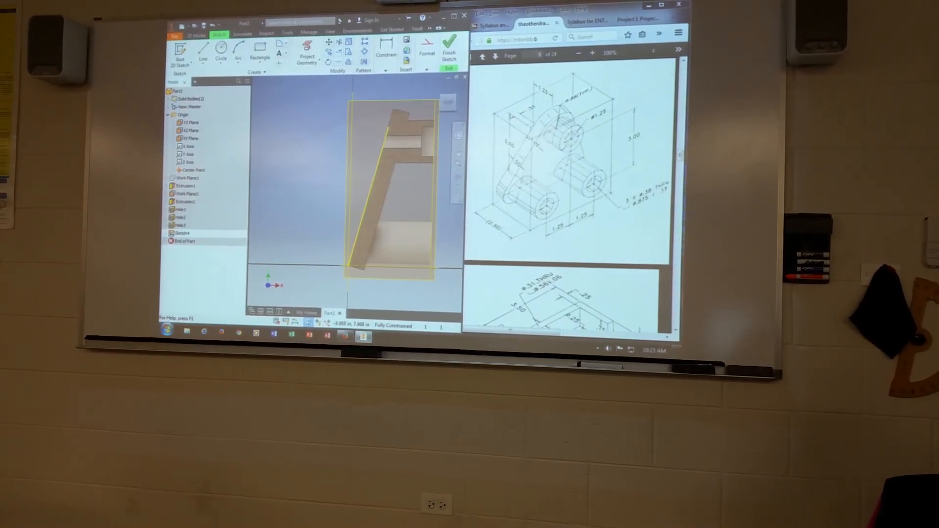
Extrude the Sketch4 rib profile, creating Extrusion3 after the holes.
{"action": "left_click", "coordinate": [205, 47]}
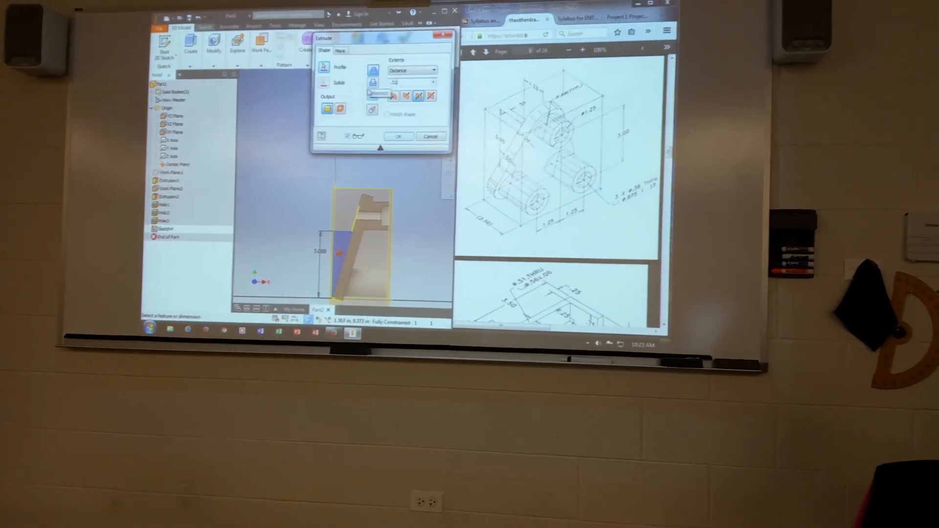
{"action": "left_click", "coordinate": [398, 136]}
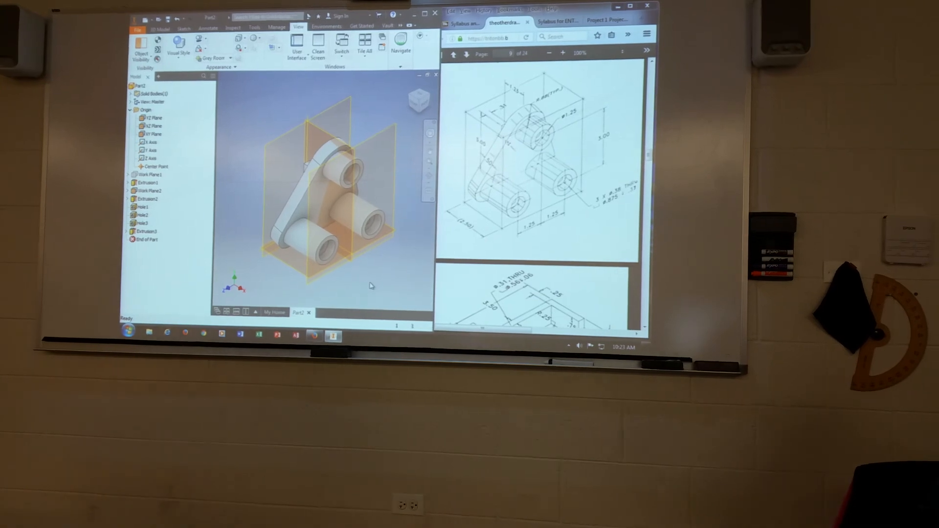